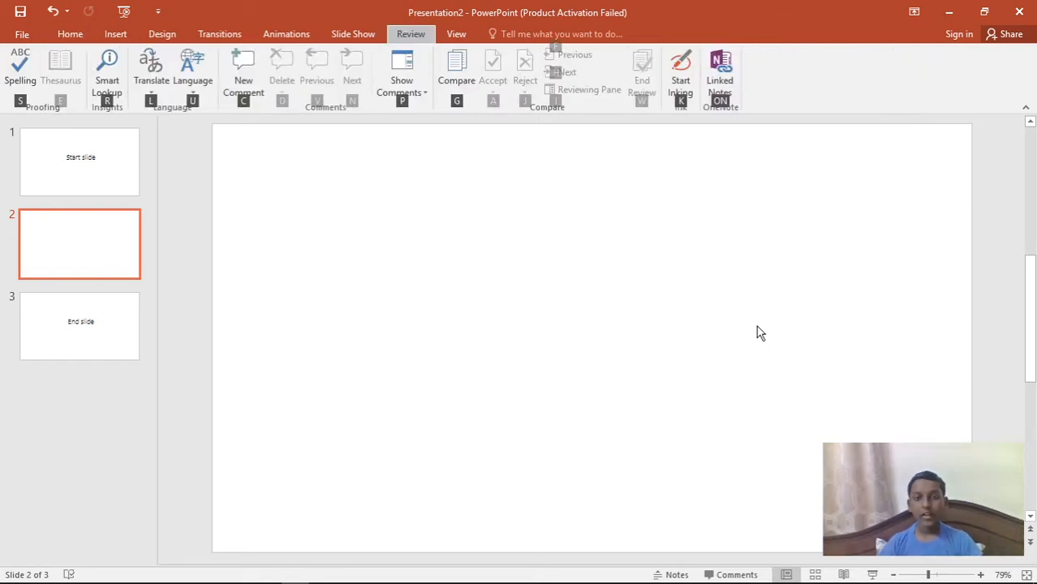
mouse_move(734, 351)
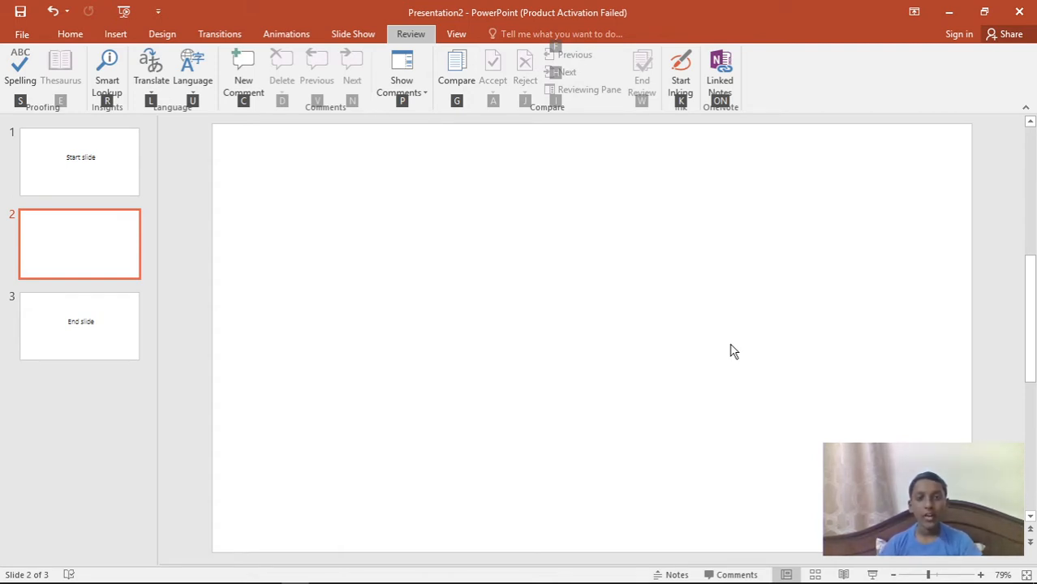
mouse_move(303, 150)
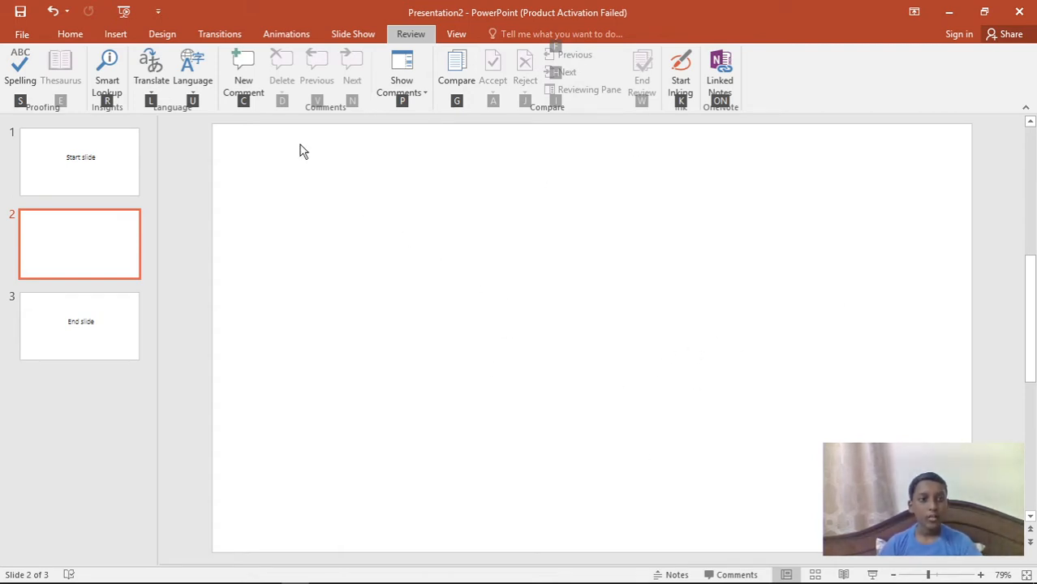
Step: Draw a large oval circle and a smaller one to its right, then select the large one
click(70, 34)
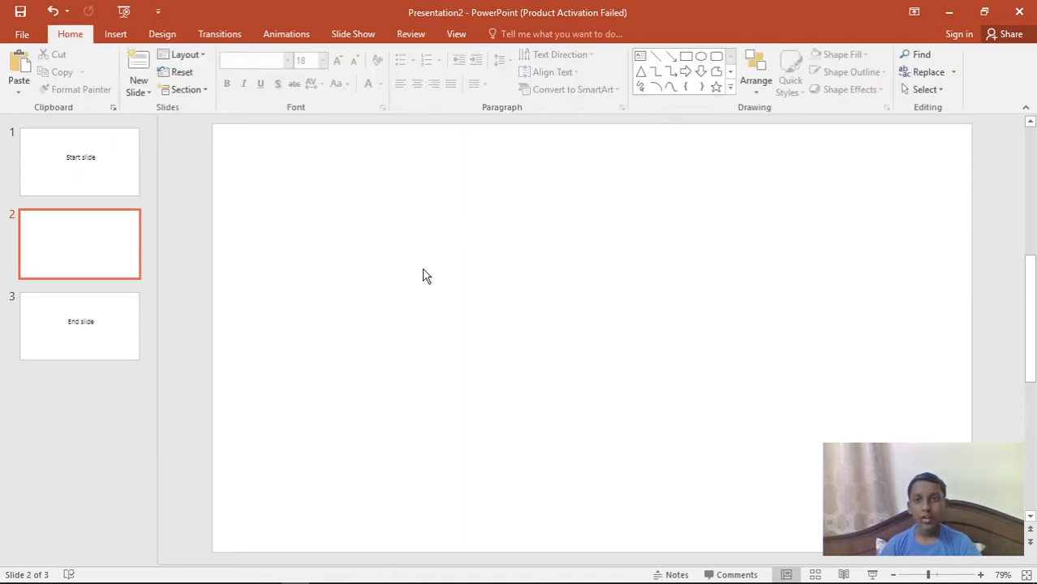
mouse_move(478, 133)
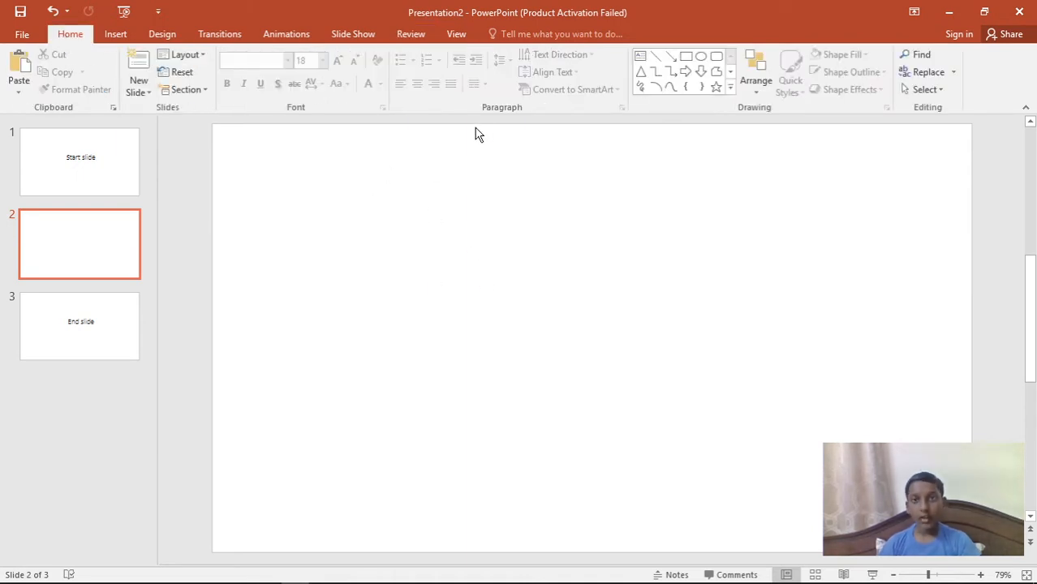
mouse_move(653, 71)
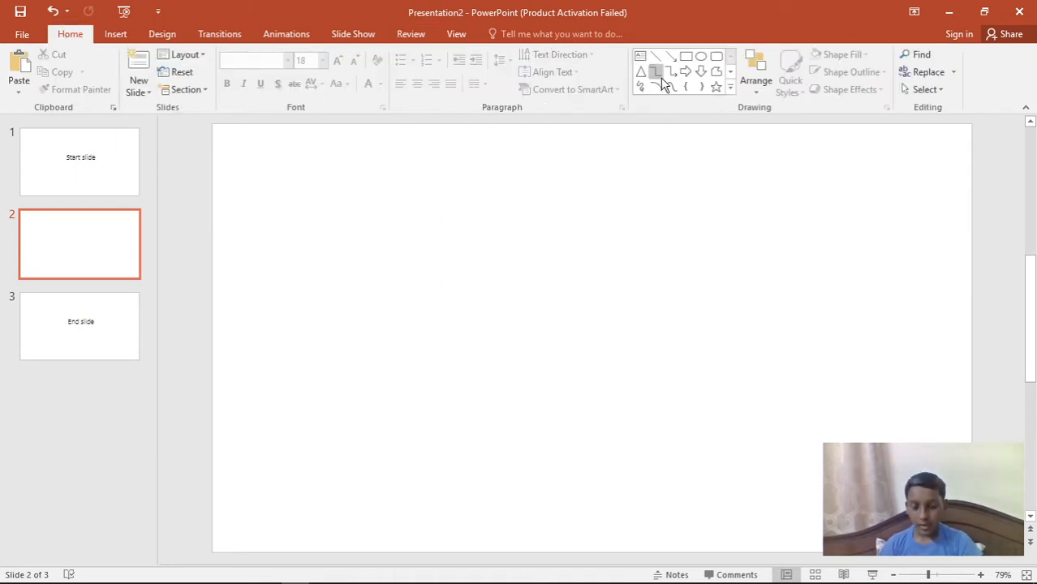
mouse_move(702, 57)
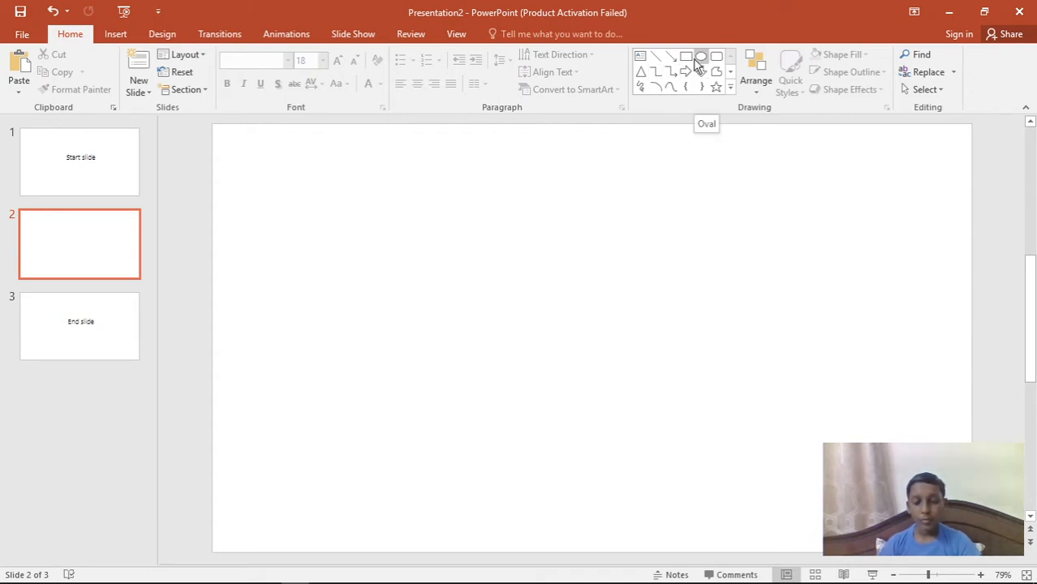
click(701, 55)
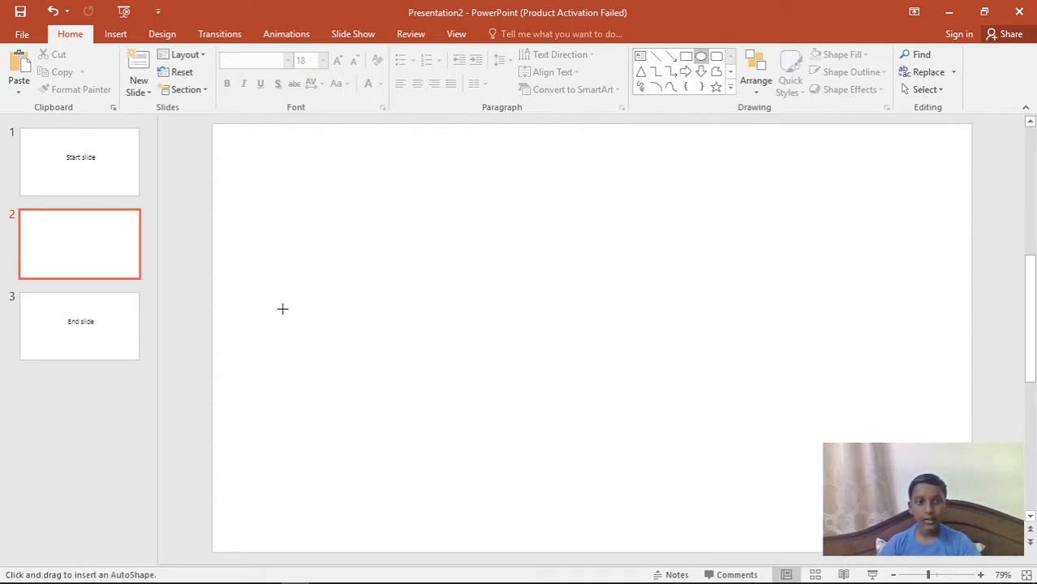
drag(268, 162, 317, 223)
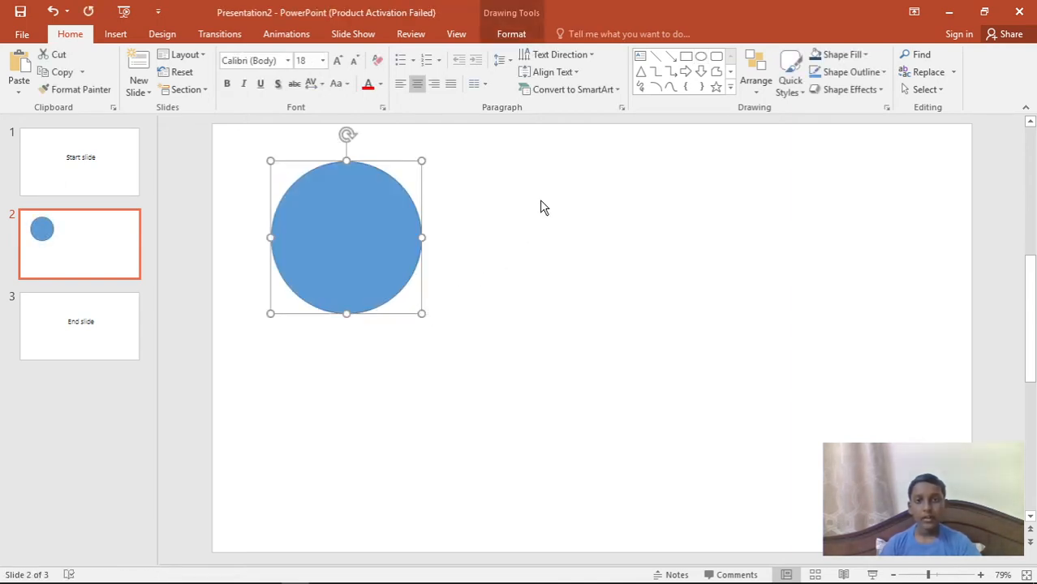
click(700, 54)
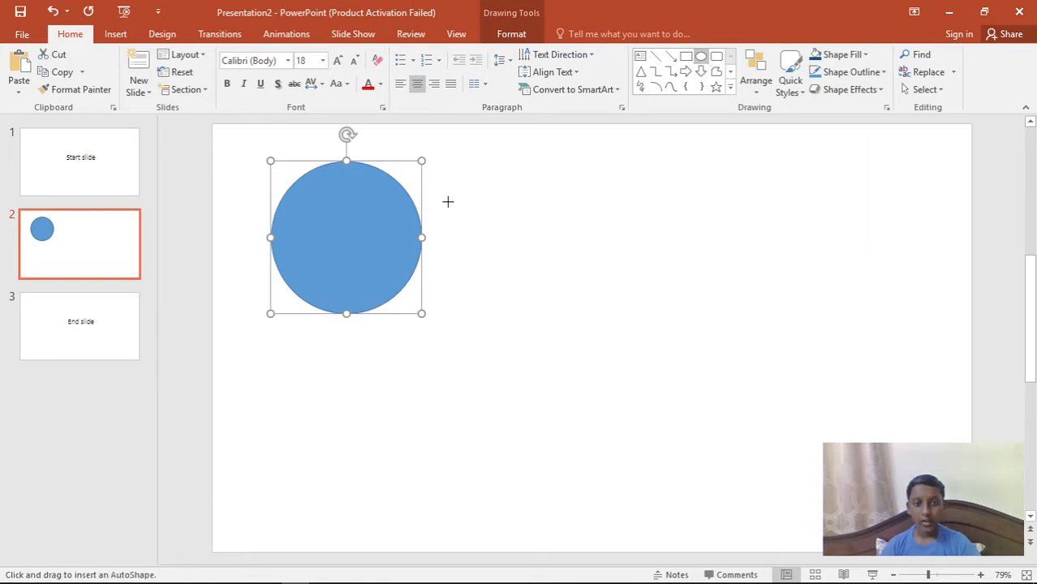
drag(487, 185, 540, 236)
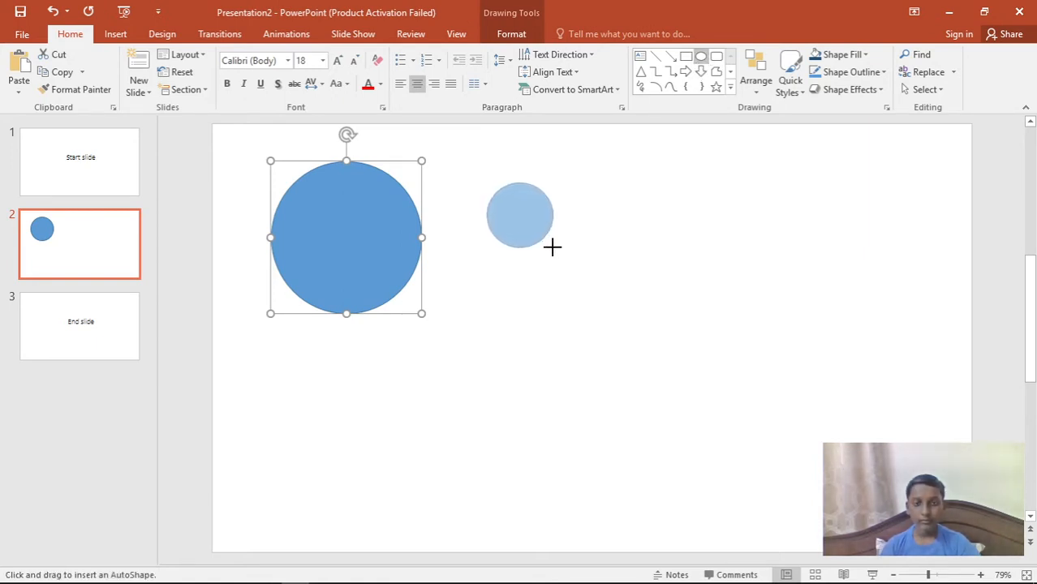
click(519, 215)
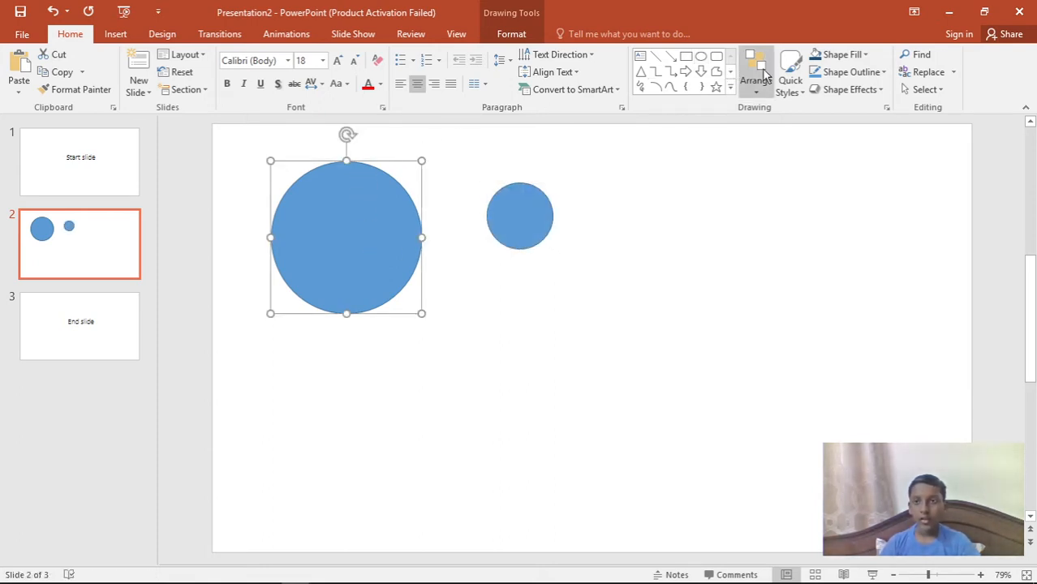
Step: Apply the orange Quick Style to the large circle, leaving the small one blue
click(790, 73)
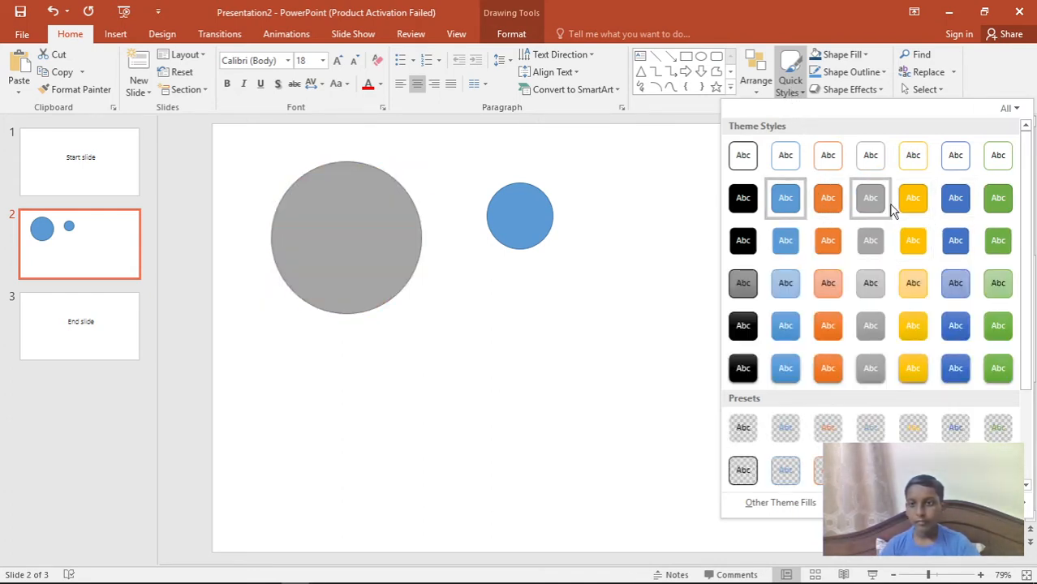
click(827, 198)
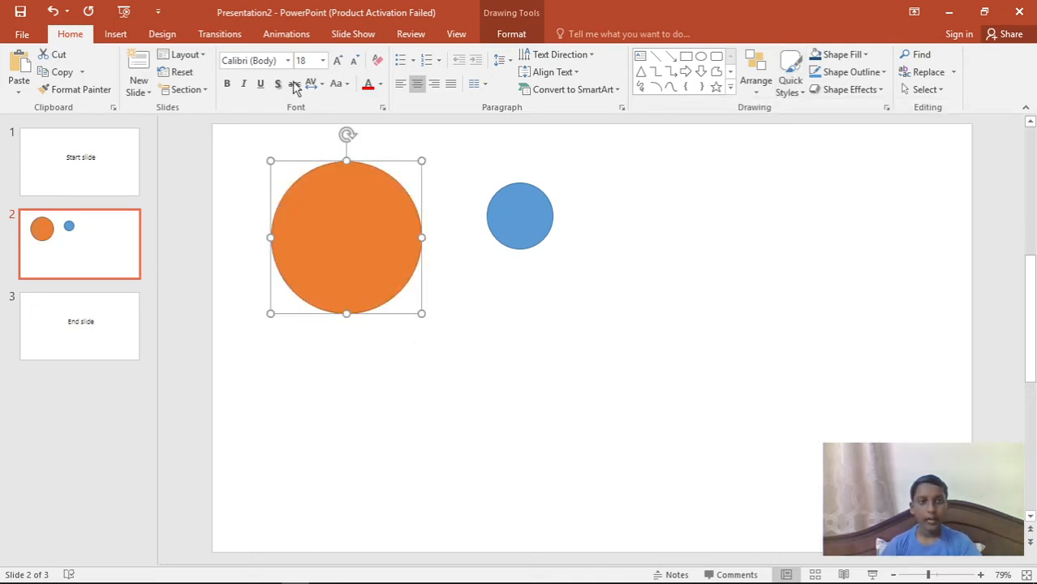
click(285, 34)
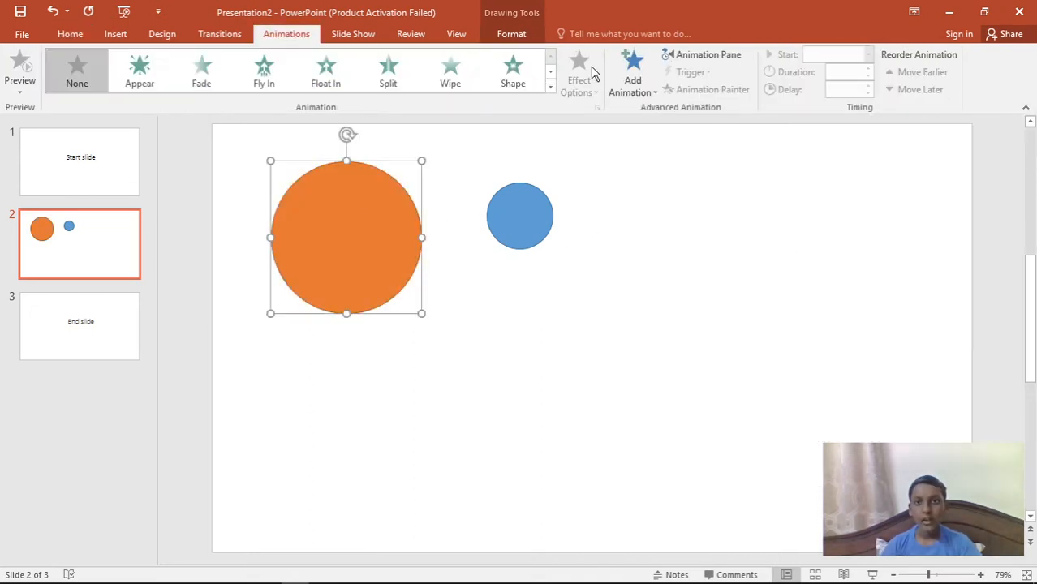
Step: Add a Wheel exit to the orange circle, starting With Previous, lasting 4.25 seconds
click(632, 72)
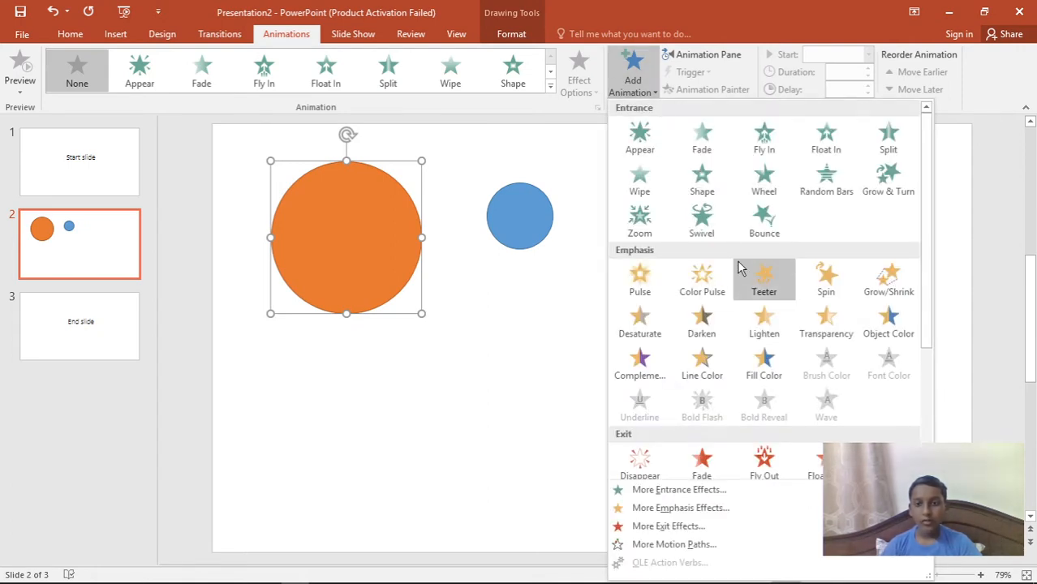
scroll(down, 3)
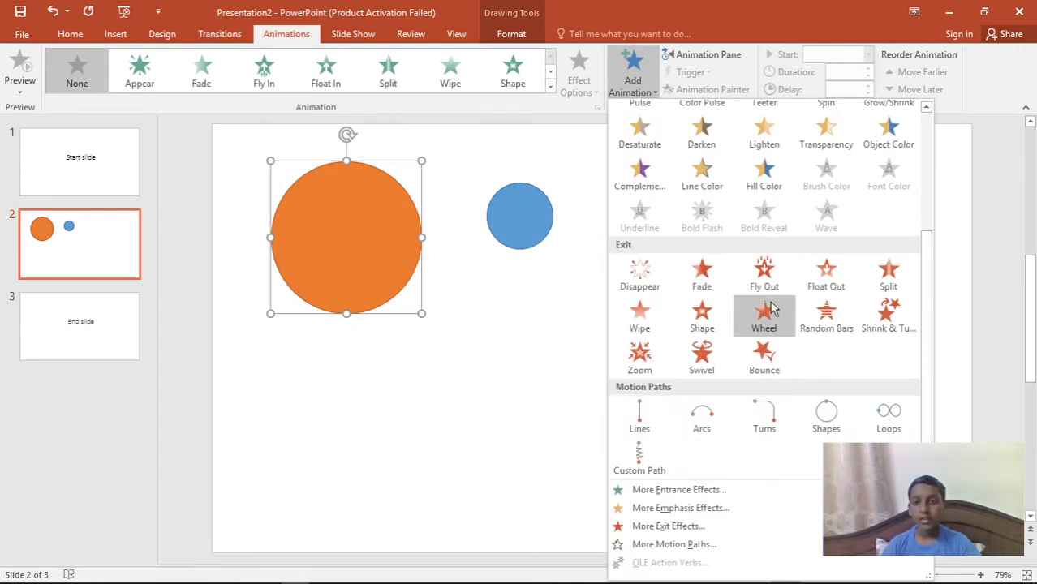
click(763, 311)
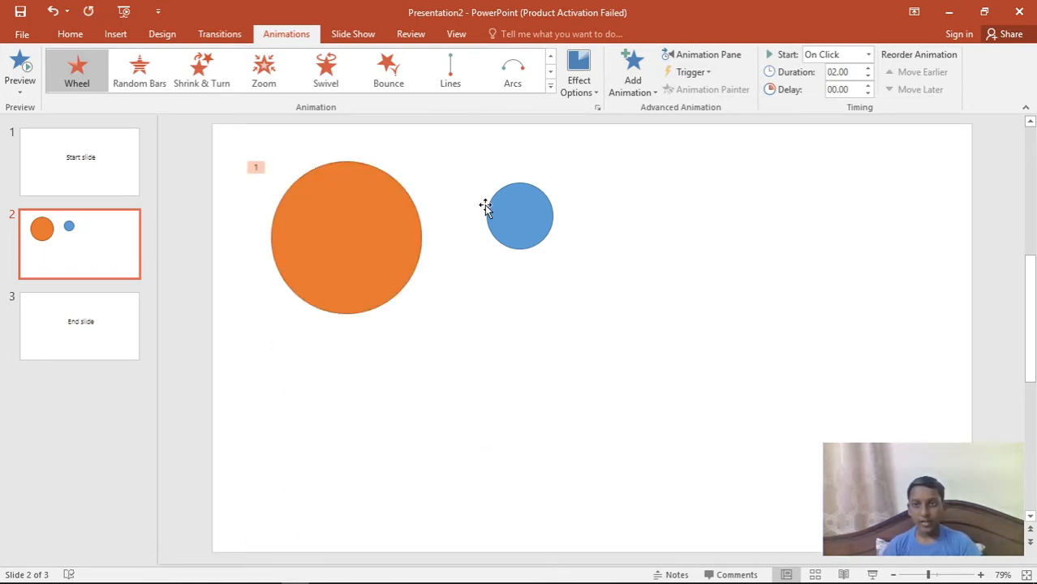
mouse_move(820, 55)
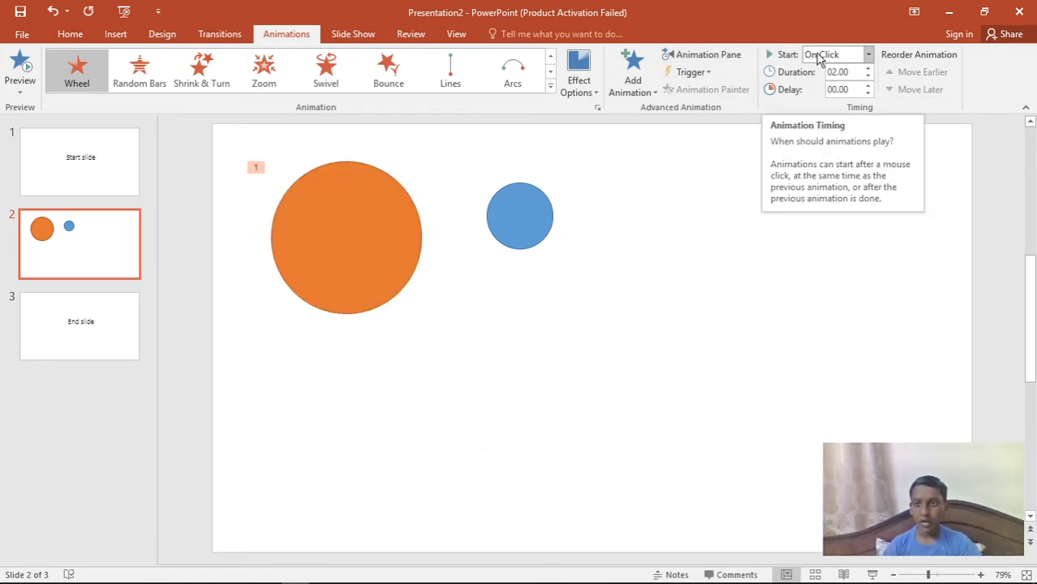
click(831, 54)
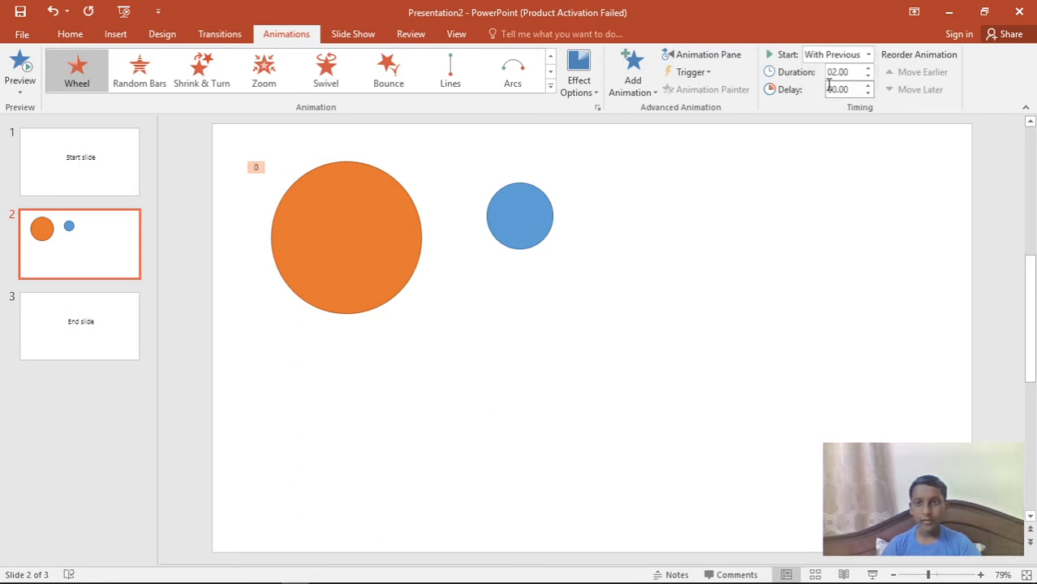
mouse_move(869, 69)
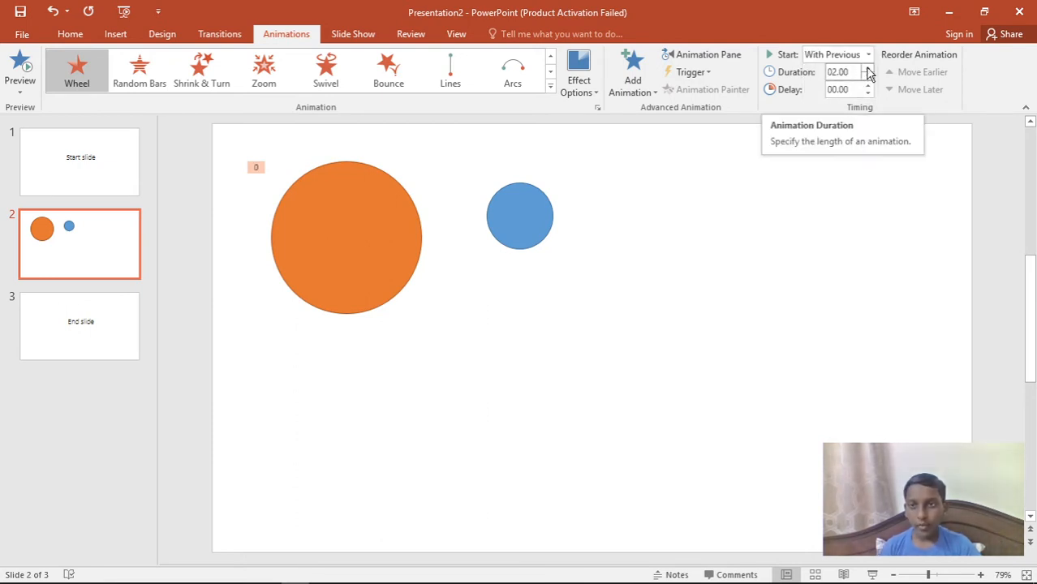
click(868, 68)
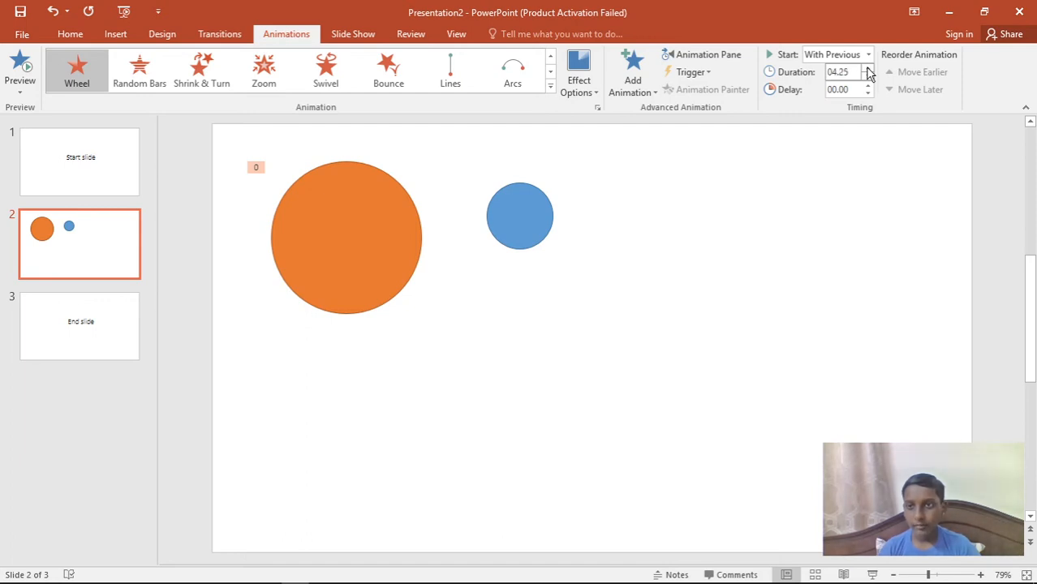
Step: Extend the Wheel exit duration to 05.00 and select the small circle
click(868, 68)
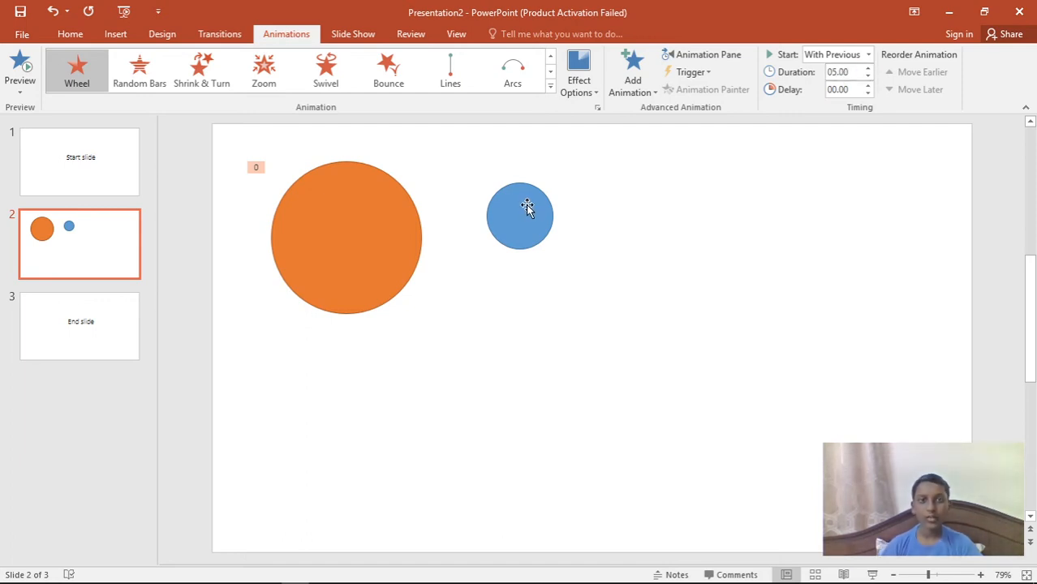
click(519, 215)
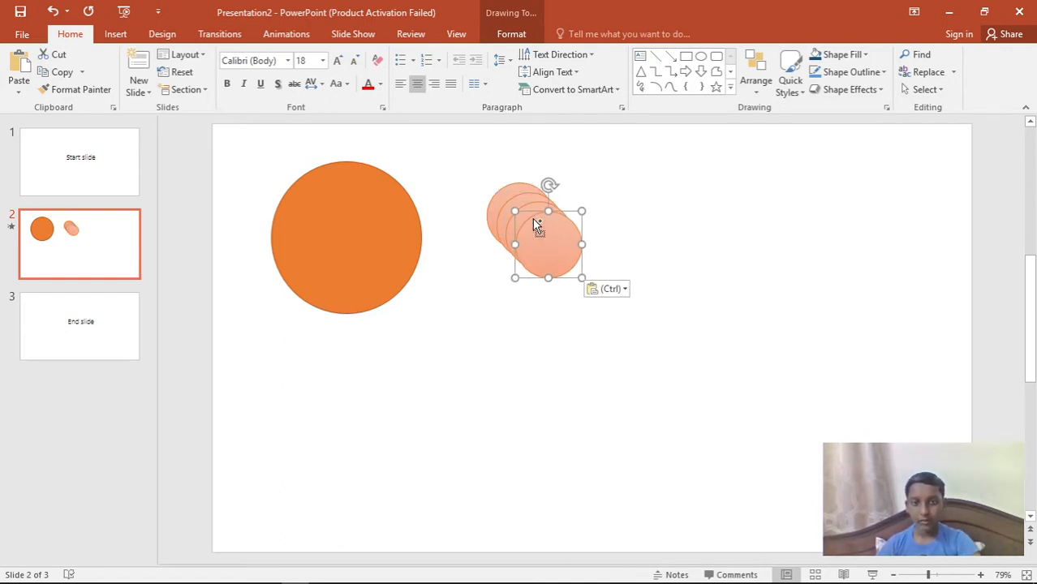
Step: Move circle copies along the slide bottom and number them 5 down to 1
drag(548, 244, 725, 452)
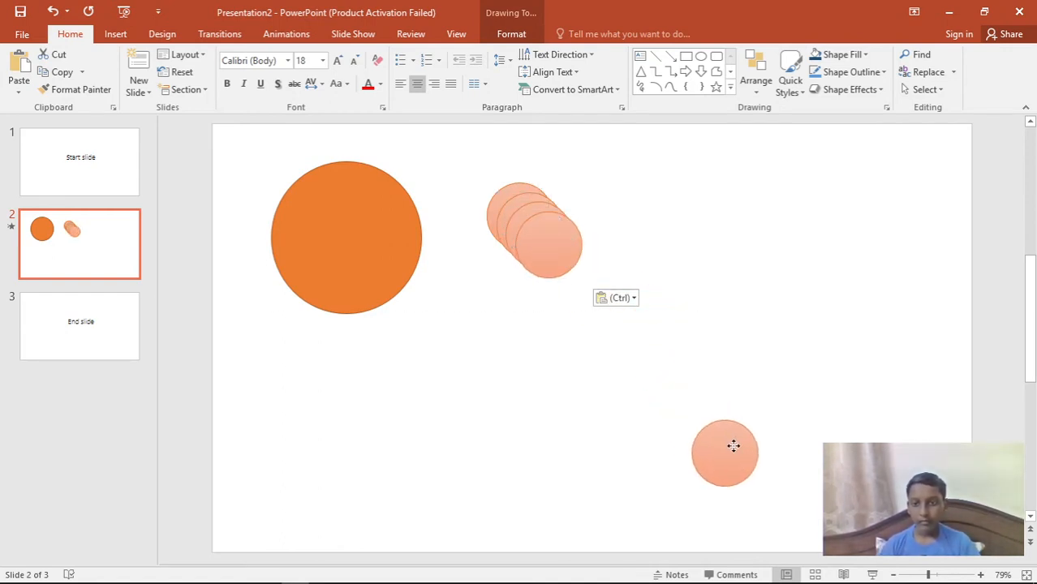
click(725, 446)
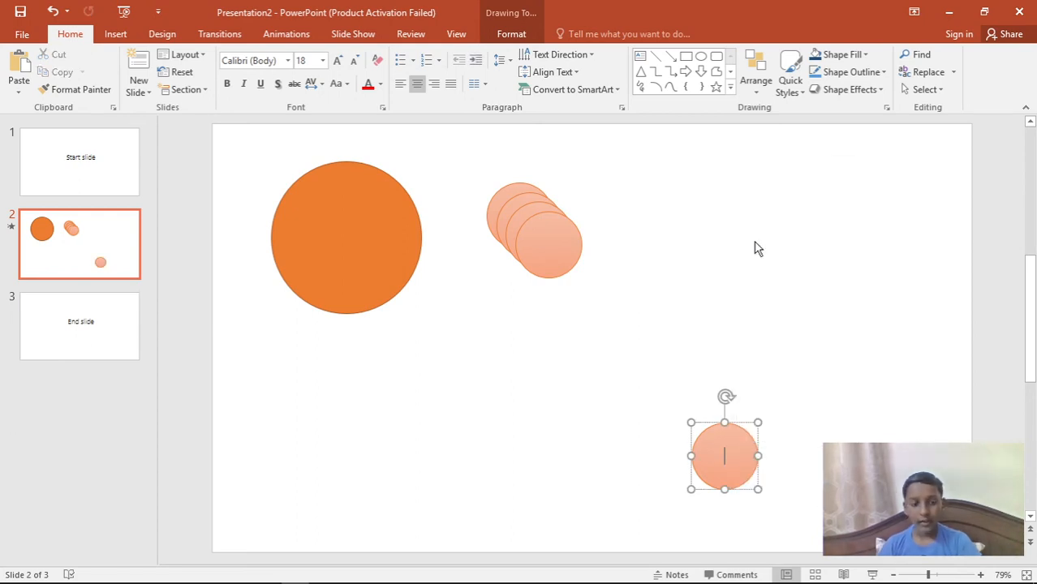
text(5)
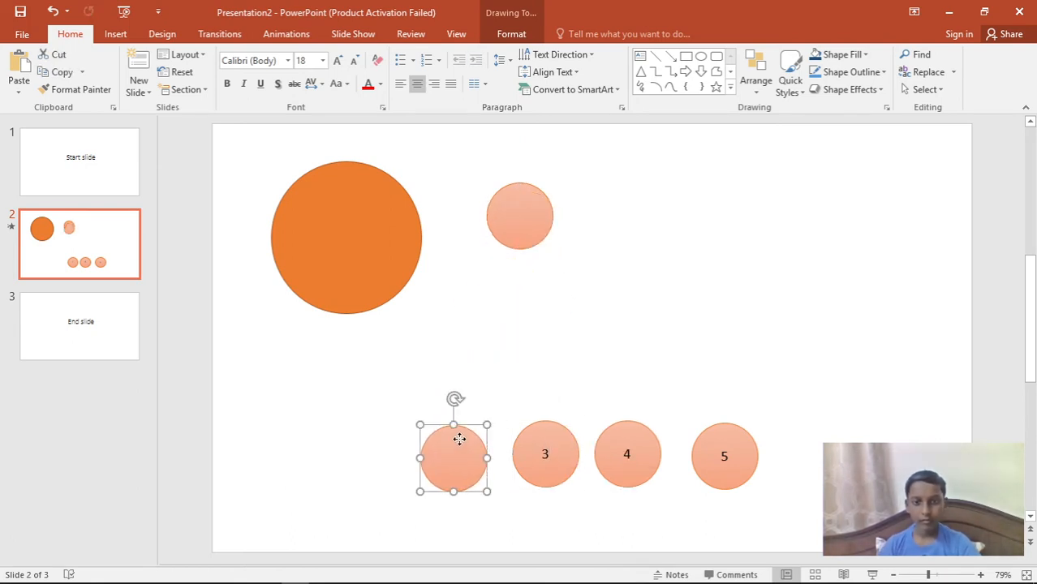
text(2)
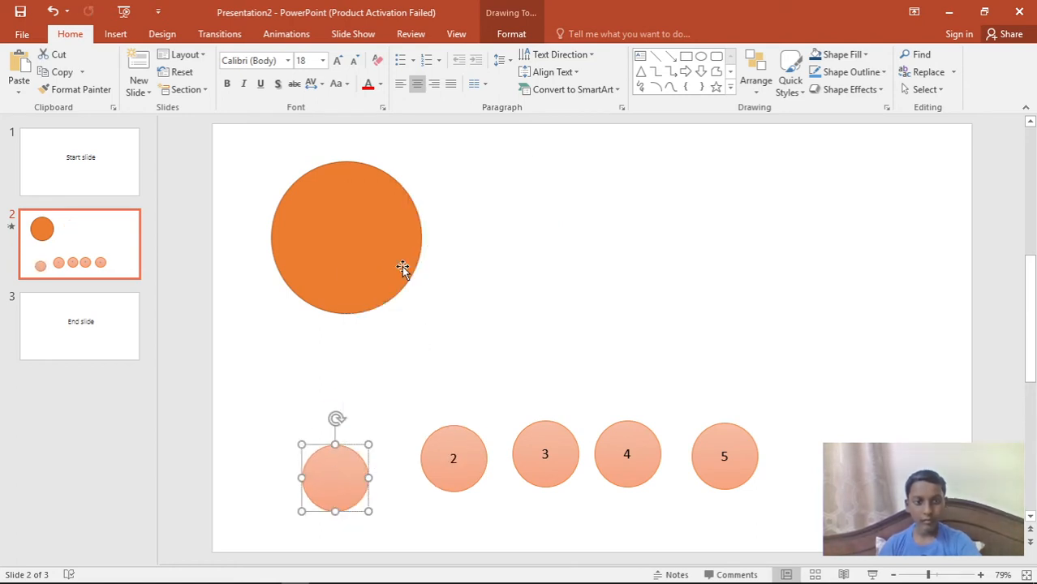
text(1)
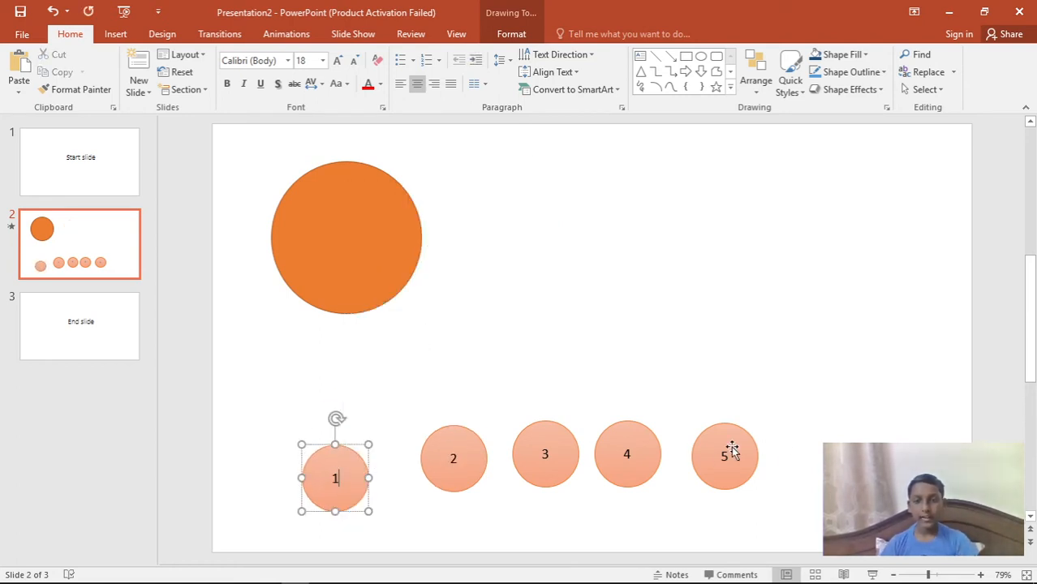
Step: Set circle 5's Disappear exit to start With Previous with a 0.25-second delay
click(724, 456)
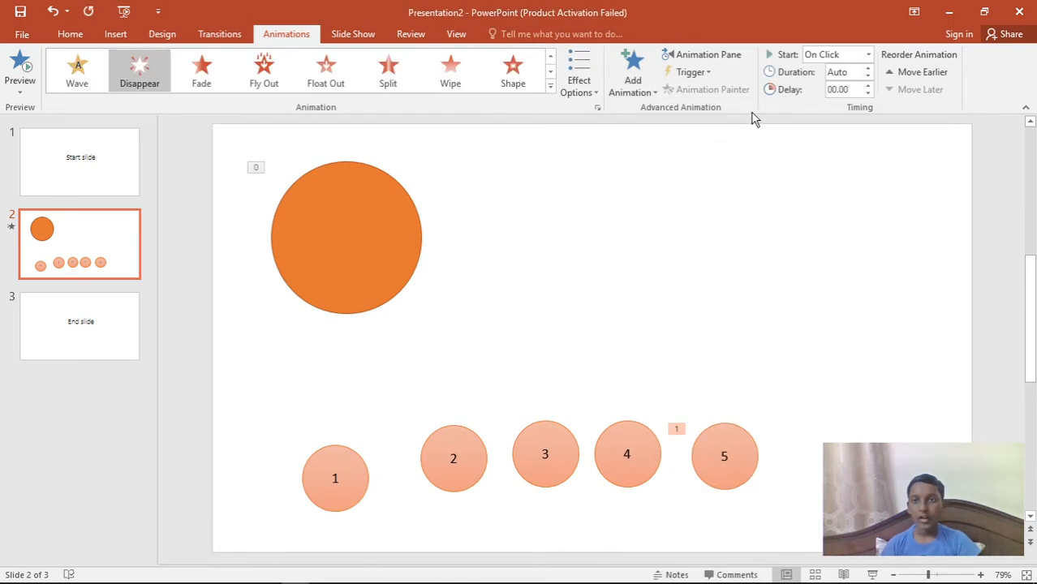
click(837, 53)
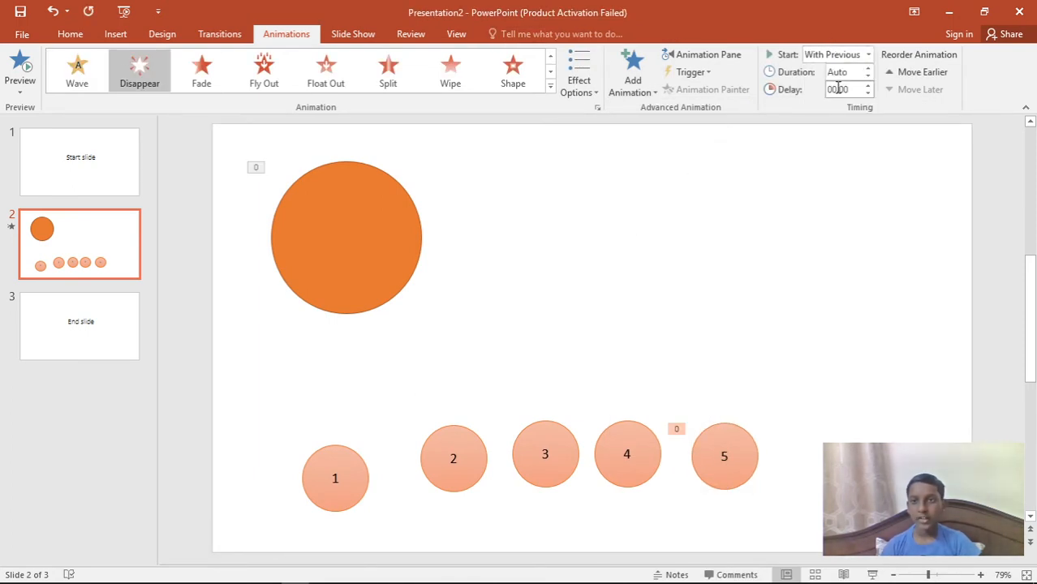
click(865, 83)
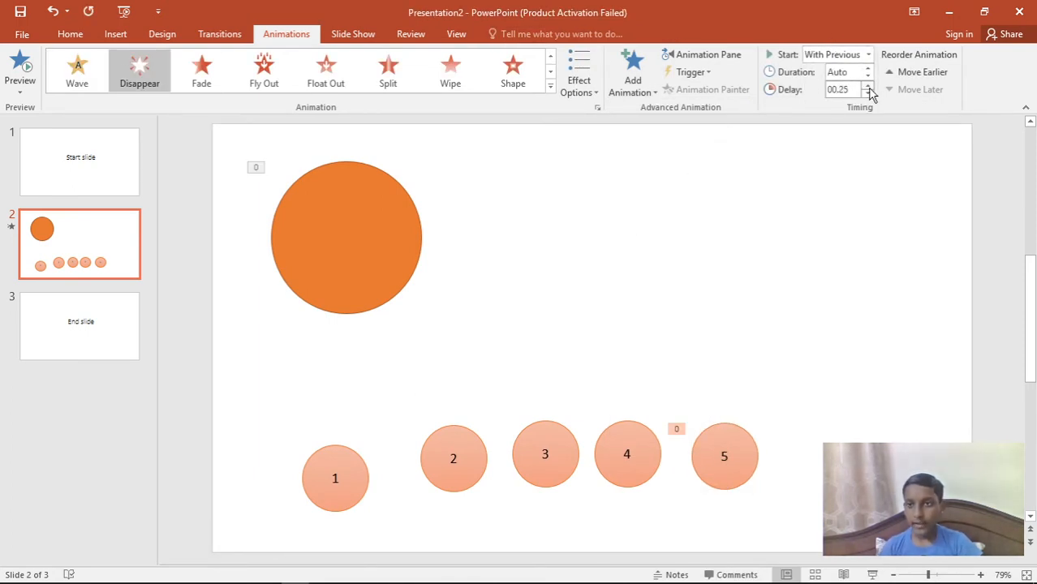
click(867, 85)
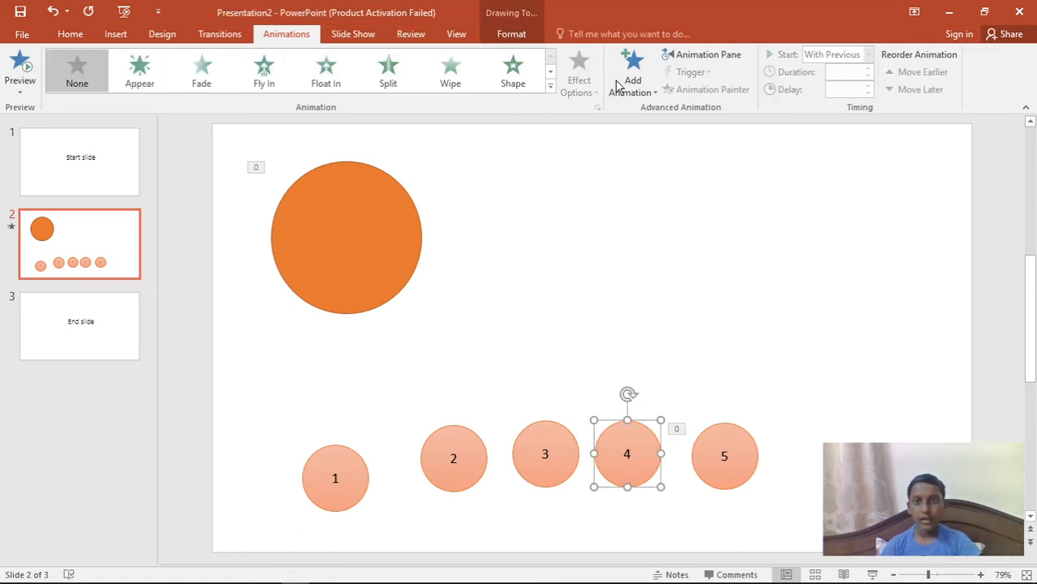
Step: Give circle 4 a Disappear exit, With Previous, delayed 1.75 seconds
click(629, 72)
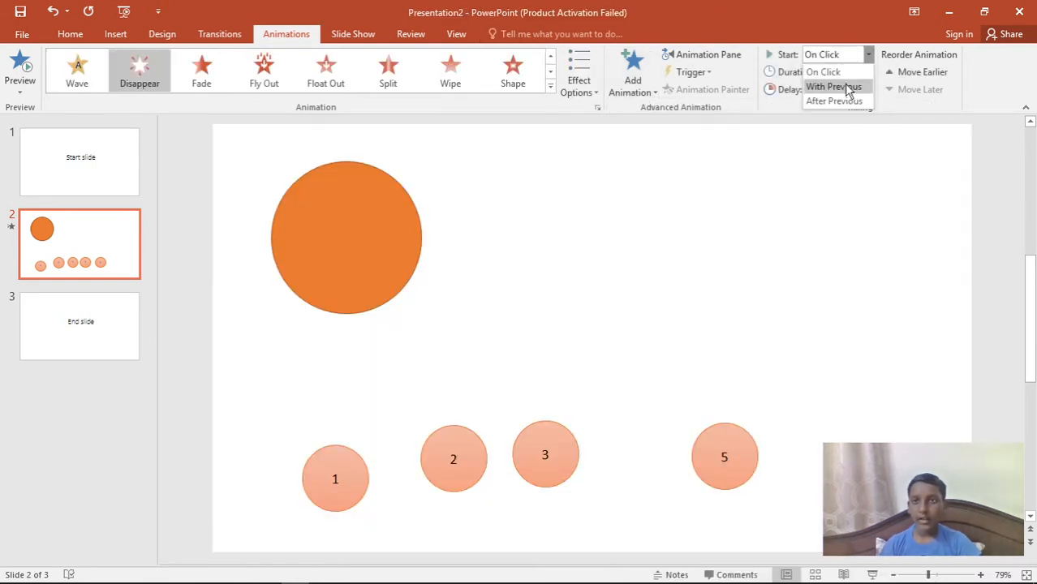
click(838, 86)
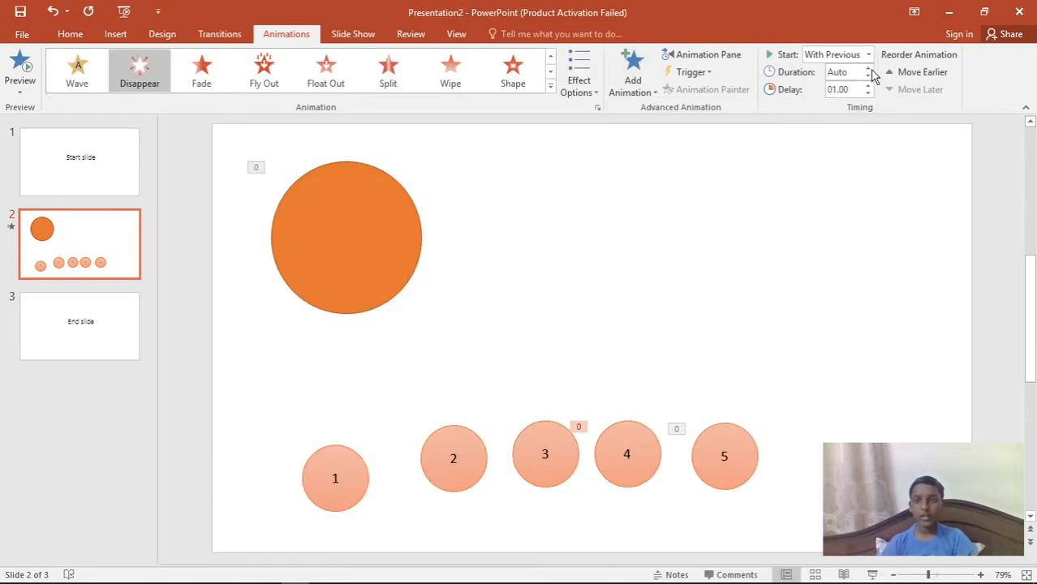
click(869, 84)
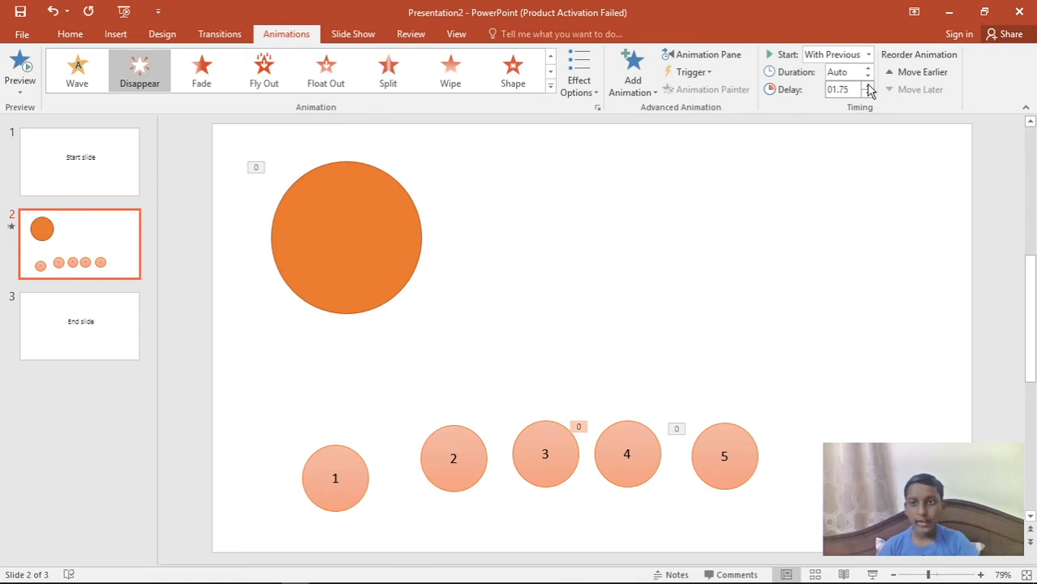
click(543, 454)
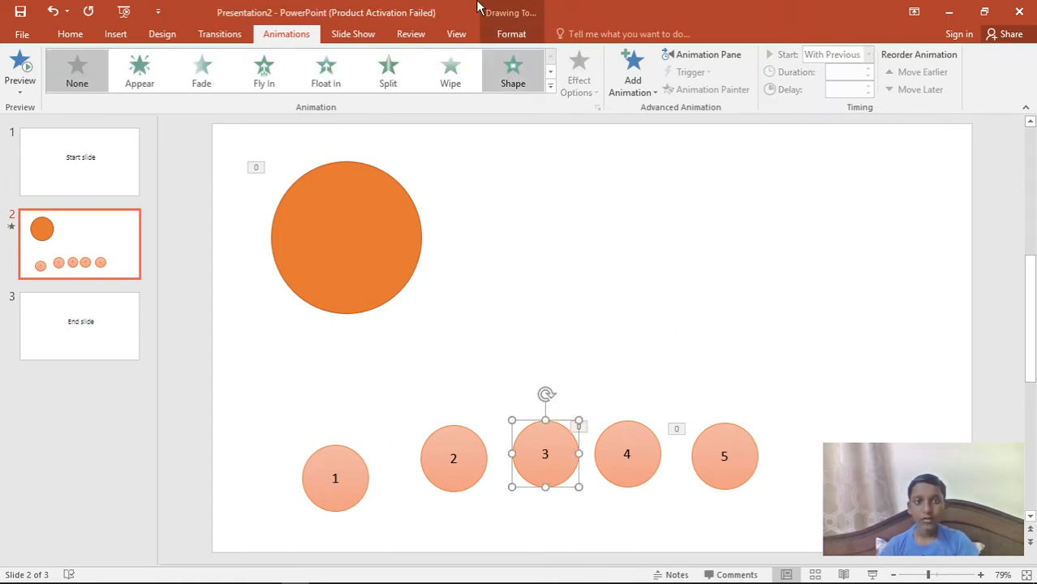
Step: Give circle 3 a Disappear exit, With Previous, delayed 03.00 seconds
click(631, 73)
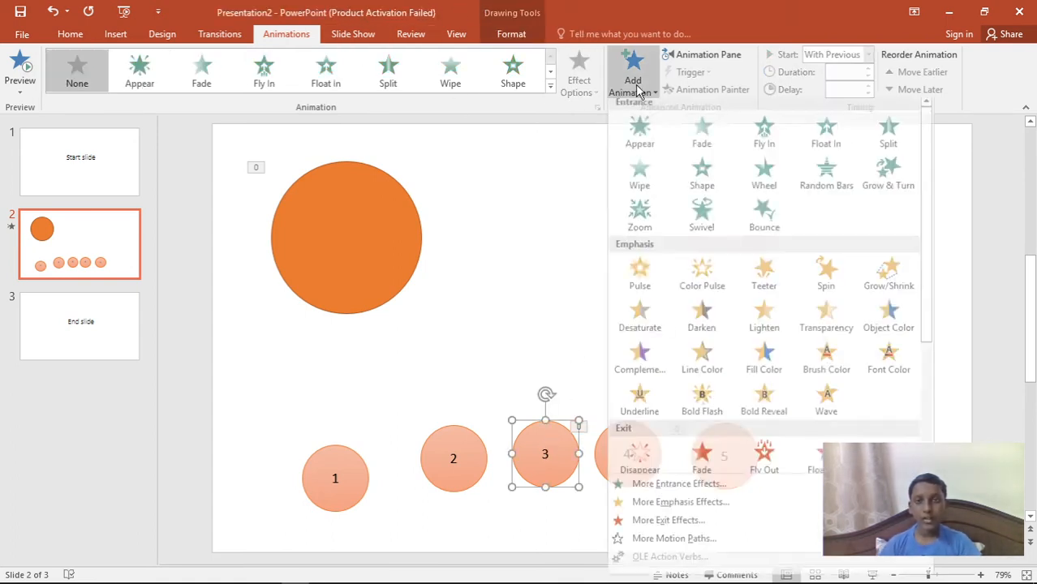
scroll(down, 3)
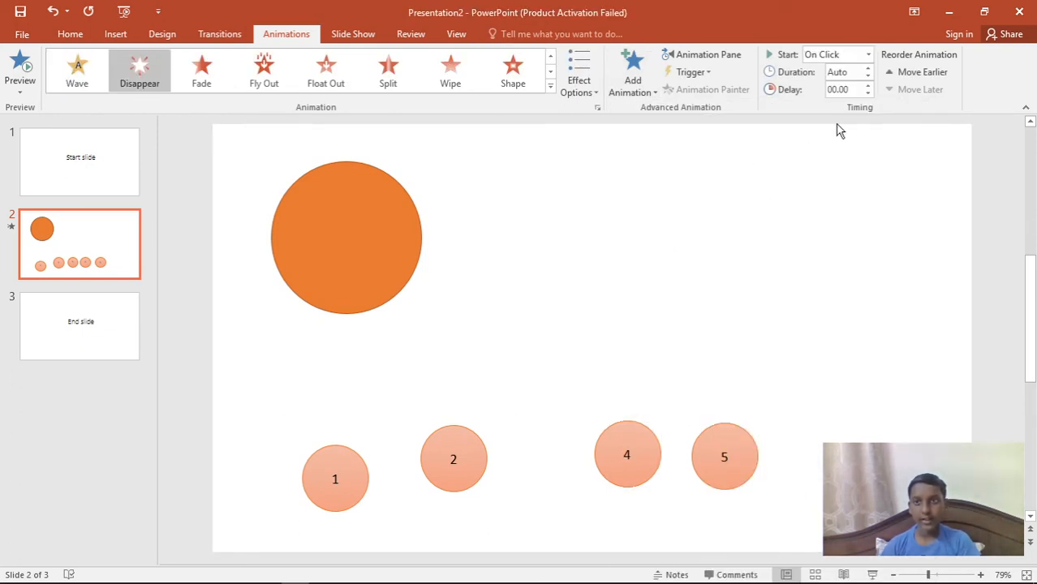
click(870, 54)
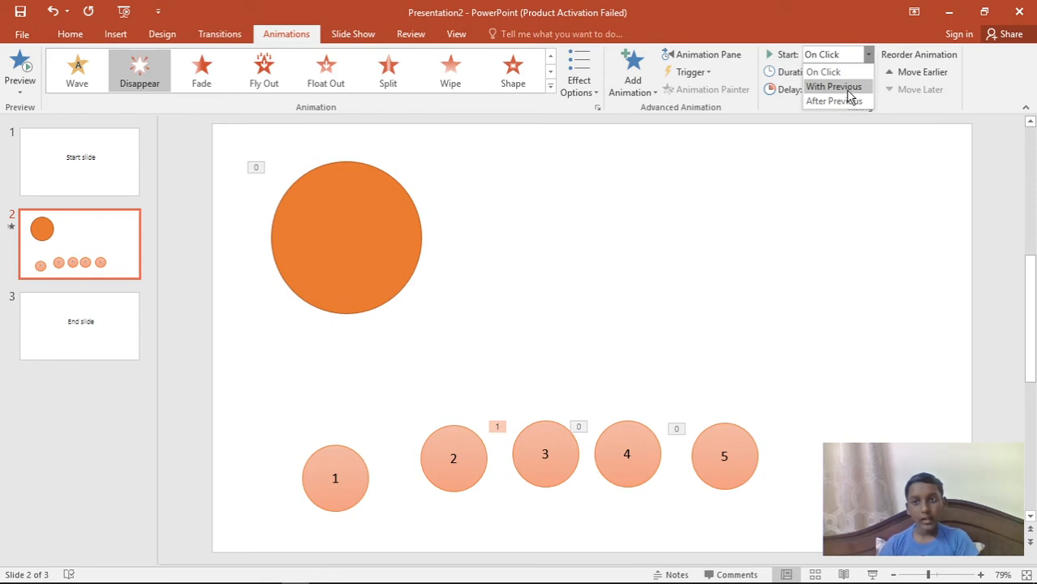
click(835, 86)
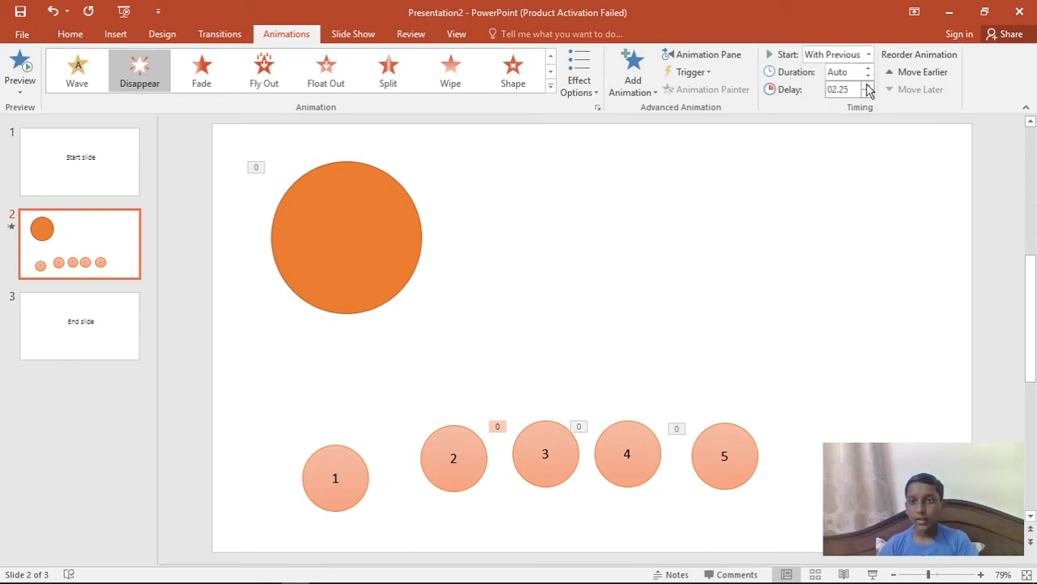
click(868, 86)
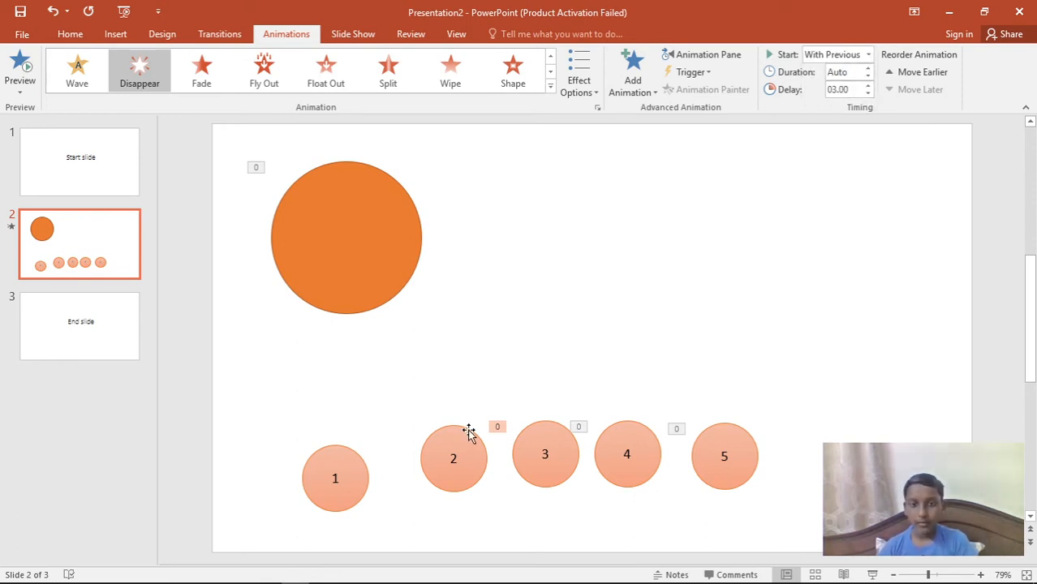
Step: Give circle 2 a Disappear exit, With Previous, delayed 3.25 seconds
click(453, 459)
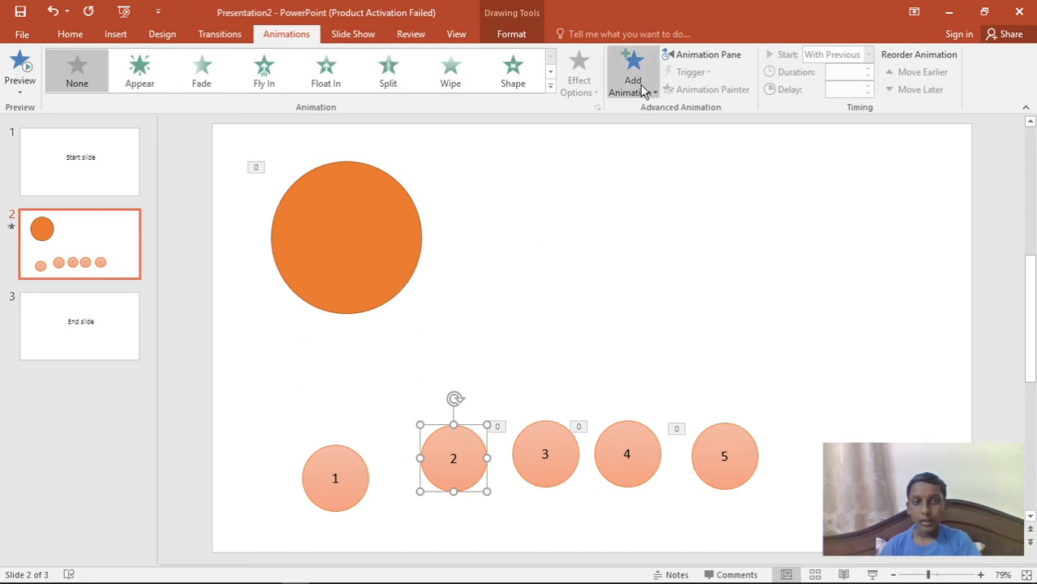
click(633, 71)
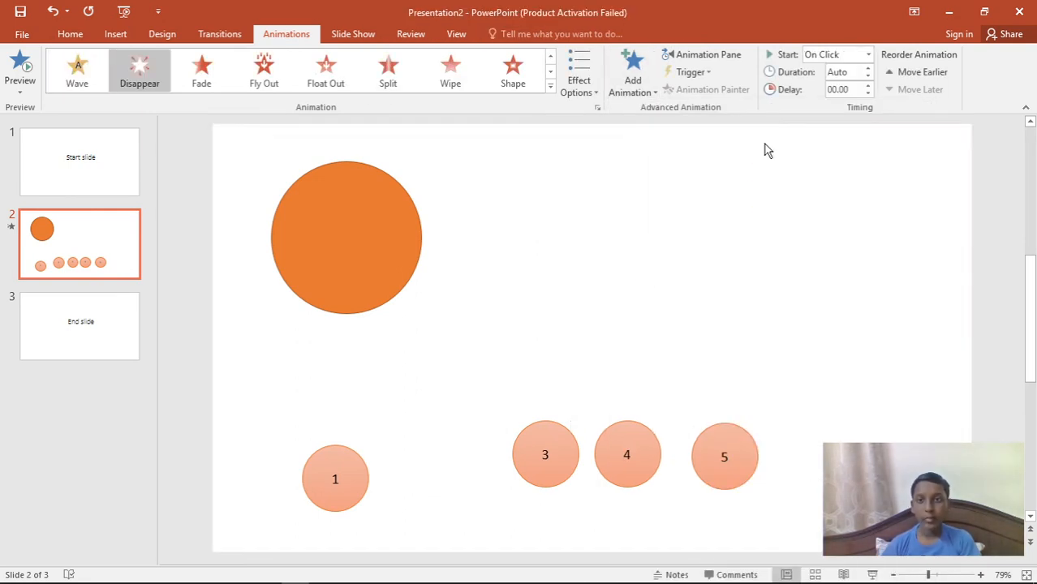
click(864, 54)
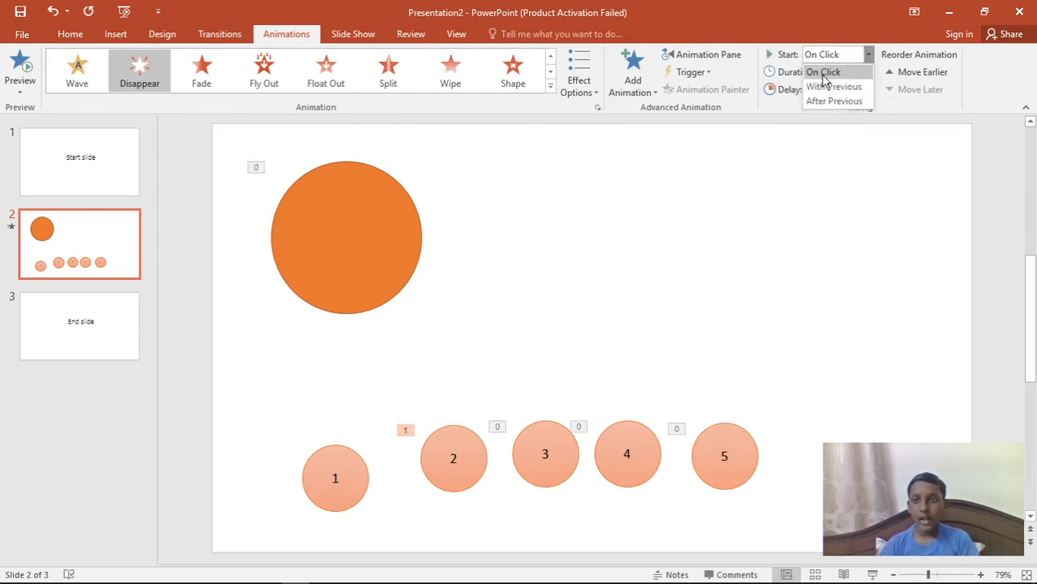
click(834, 86)
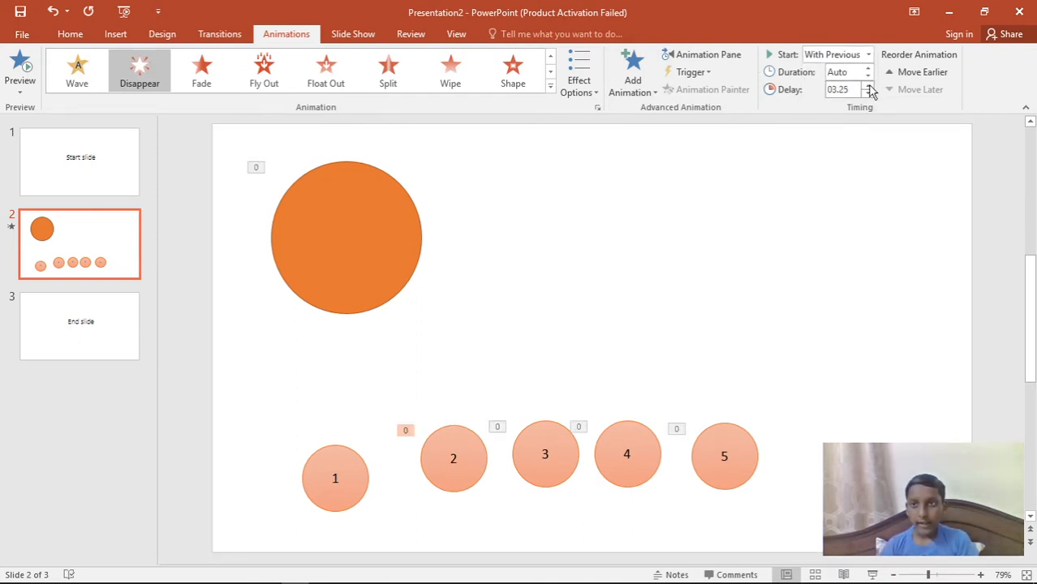
click(874, 86)
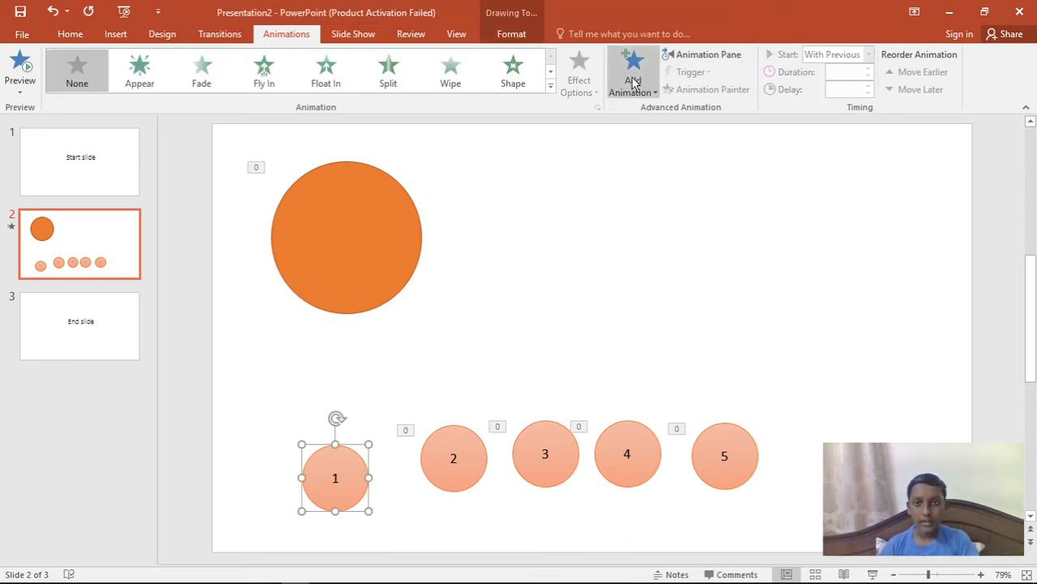
Step: Give circle 1 a Disappear exit, With Previous, delayed 05.00 seconds
click(632, 73)
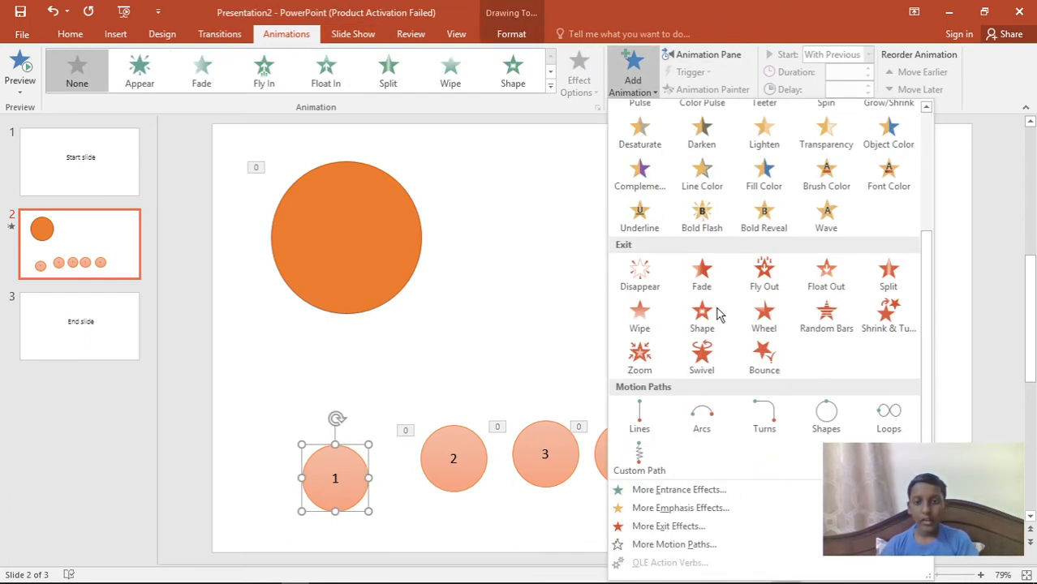
mouse_move(640, 276)
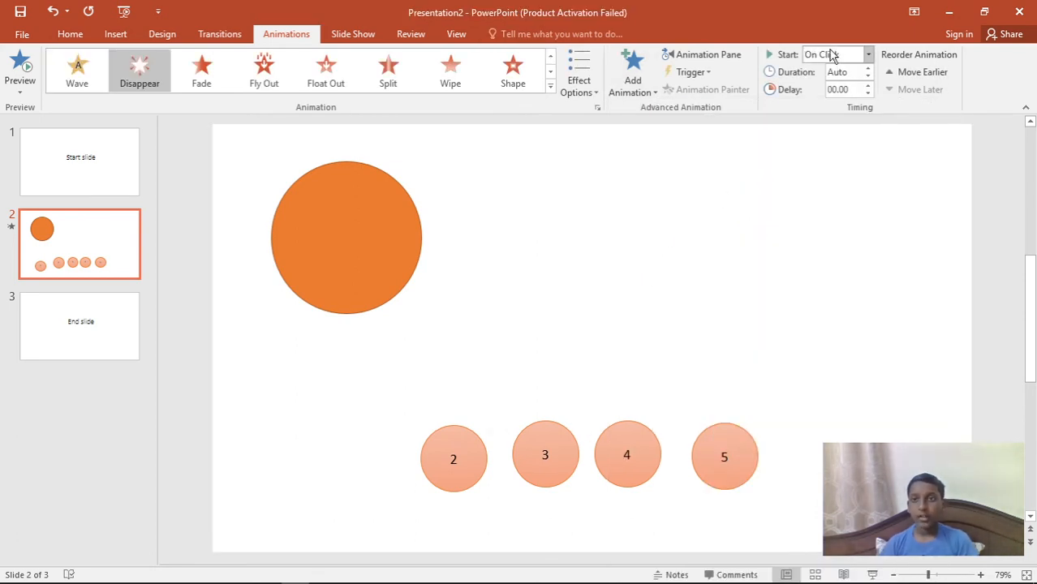
click(866, 55)
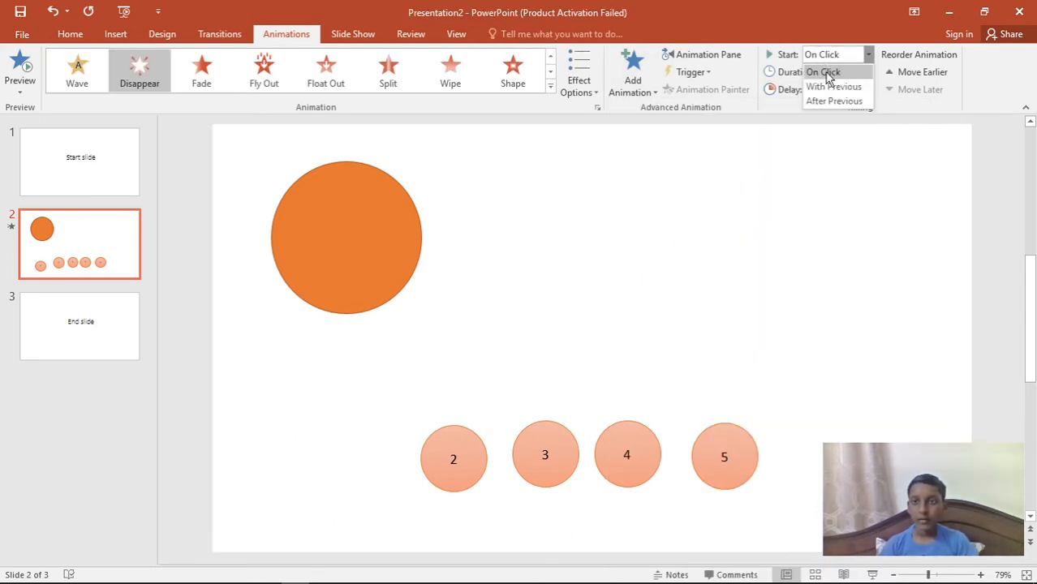
click(834, 86)
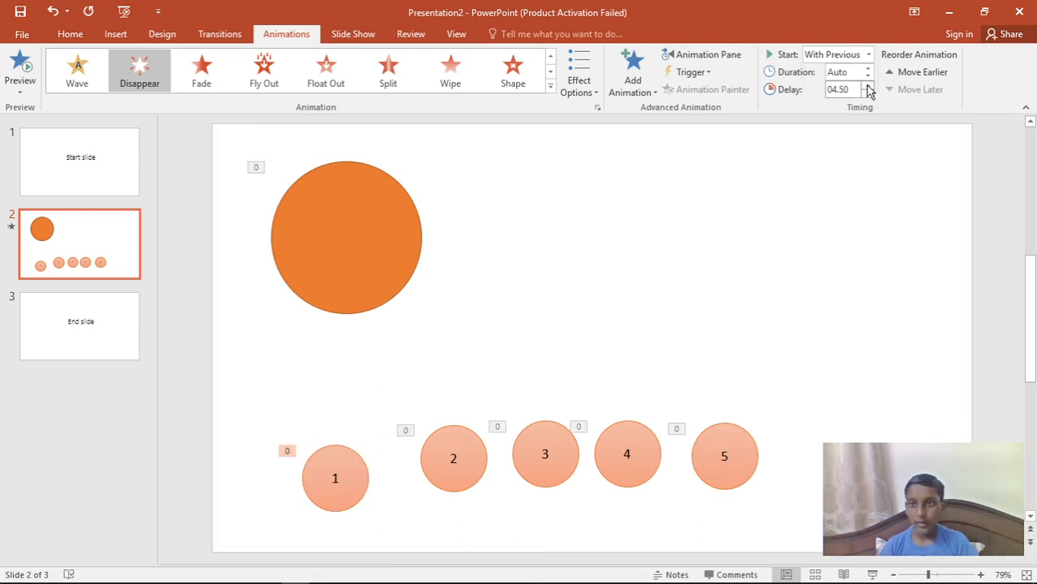
click(867, 85)
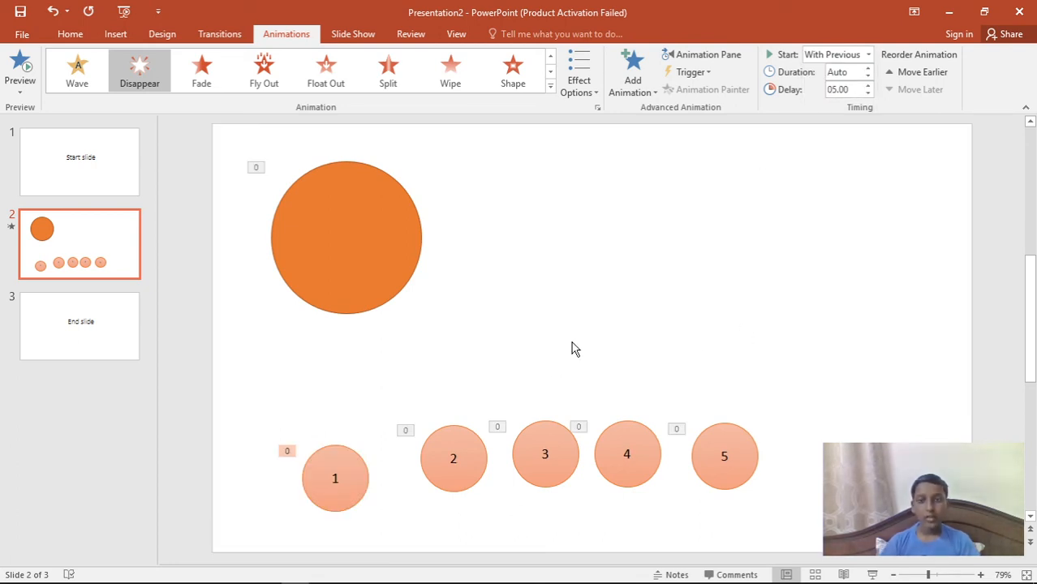
Step: Stack the numbered circles, ending with circles 4 and 5, inside the big orange circle
drag(335, 478, 341, 392)
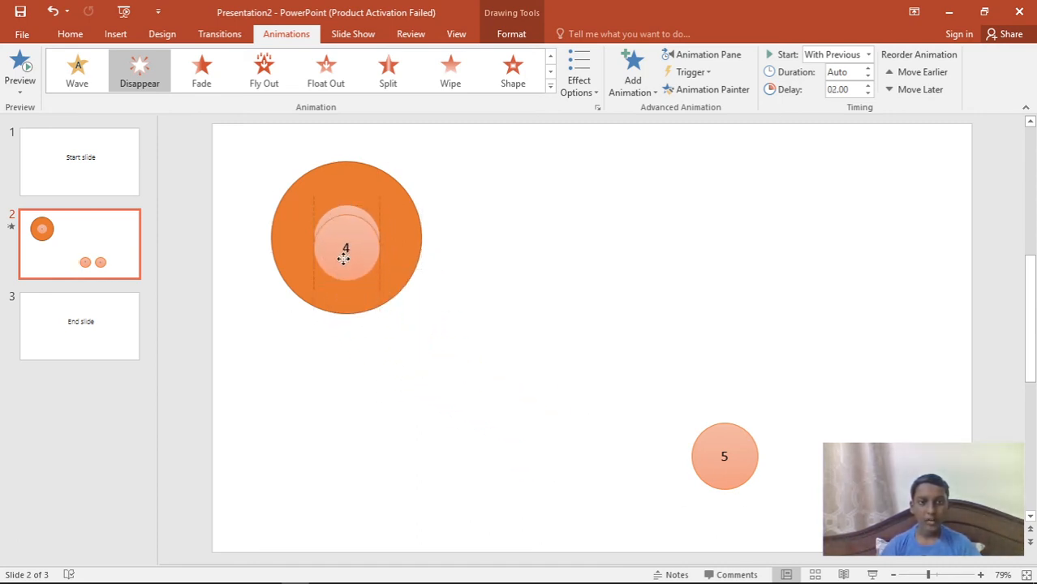
drag(724, 456, 568, 396)
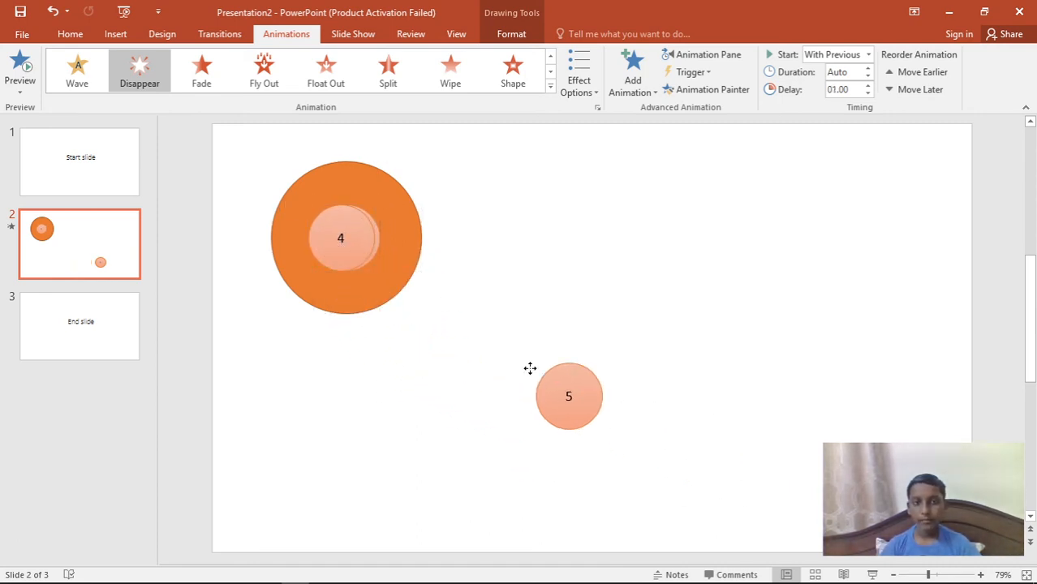
drag(568, 396, 345, 238)
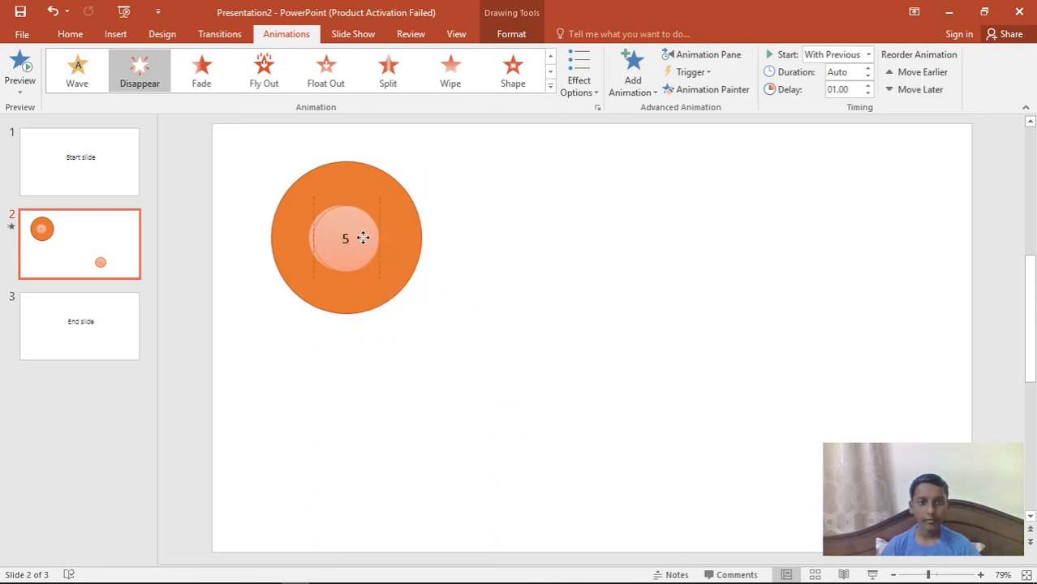
Step: Select the whole timer, move it to the slide centre, and bring up Slide Show options
click(346, 238)
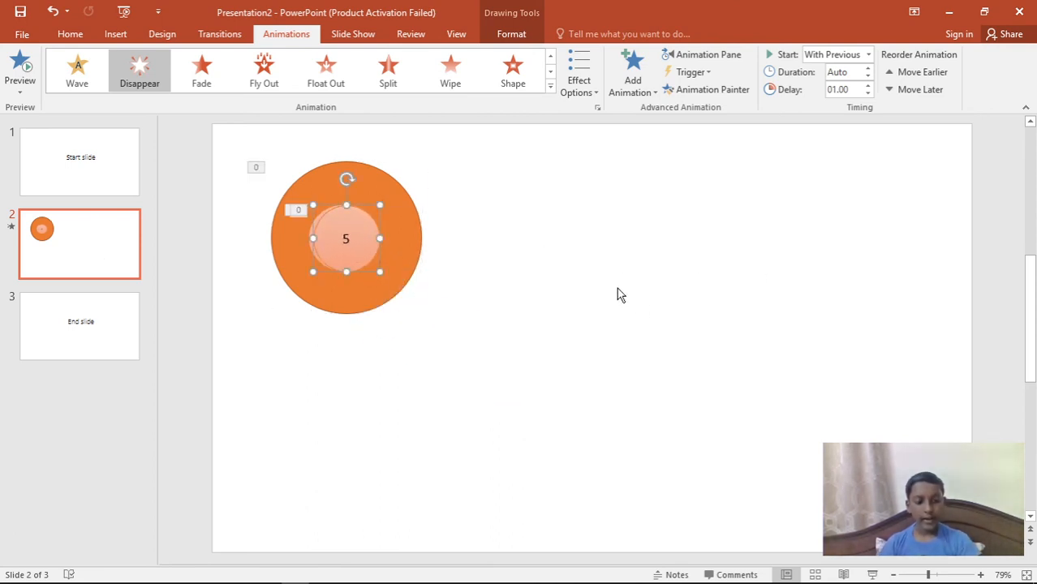
click(393, 238)
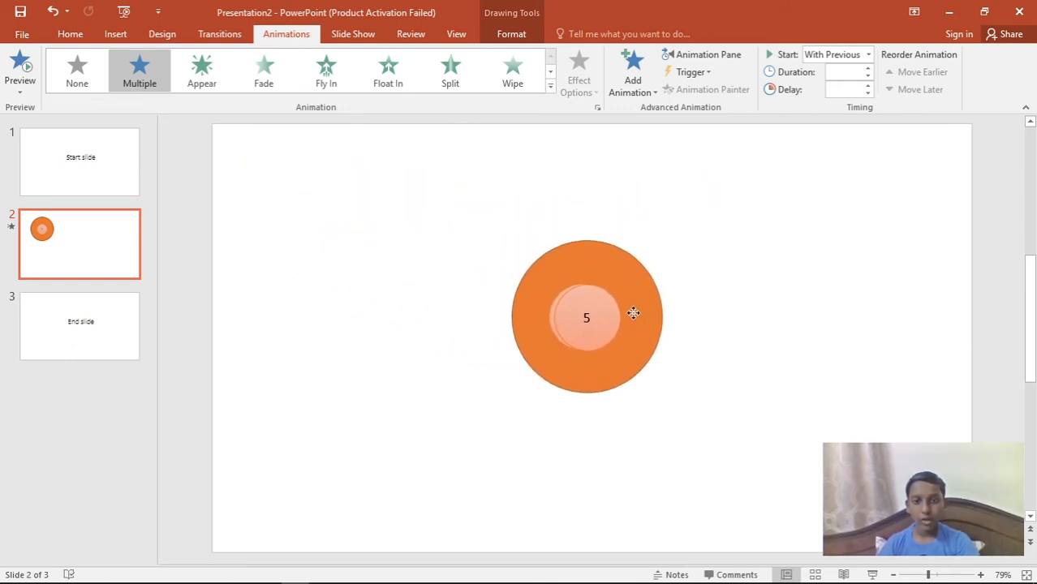
click(586, 318)
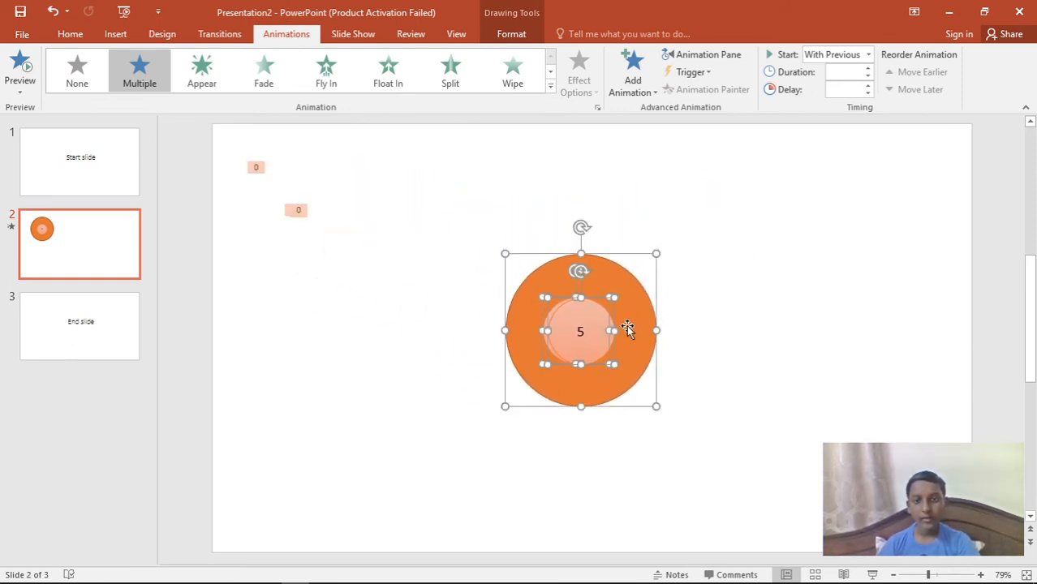
click(352, 33)
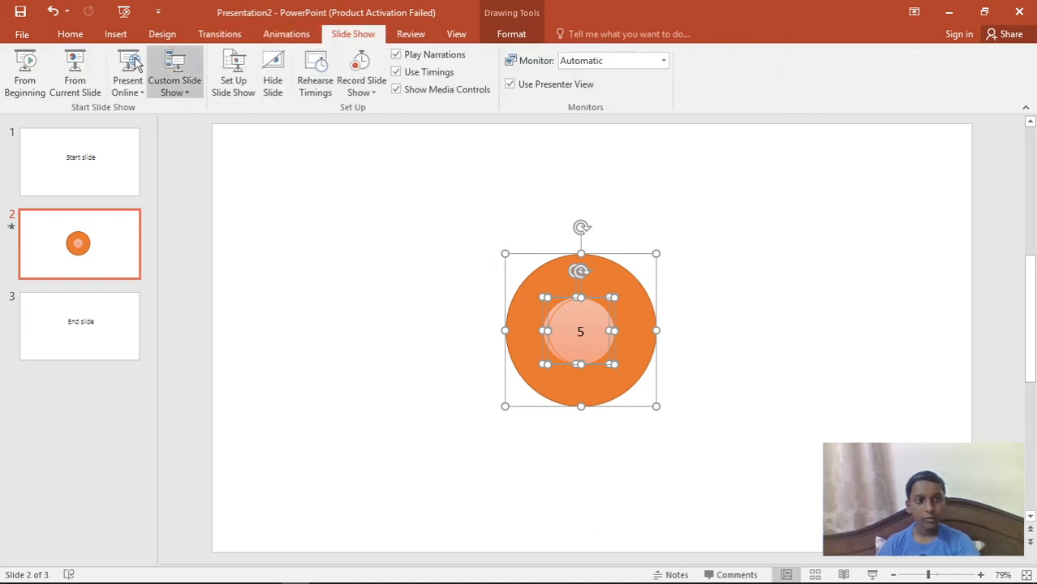